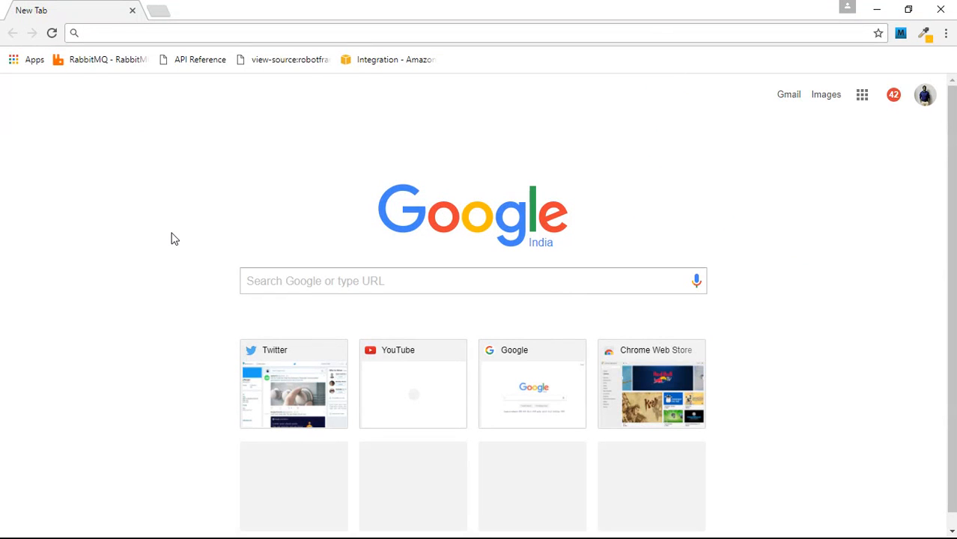
Enter 'aws' in Chrome's address bar to reach the AWS Management Console
{"action": "type", "text": "aws"}
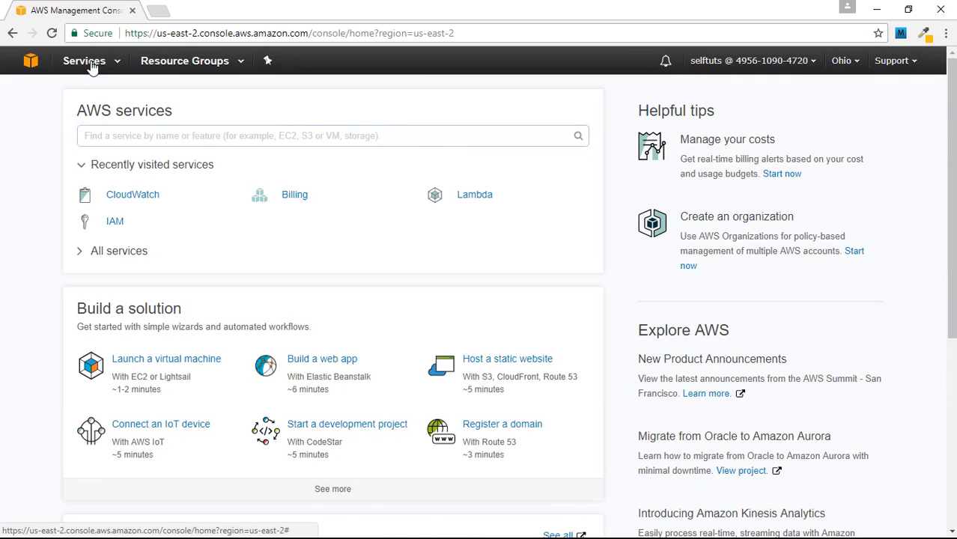
Browse the AWS services catalog, then switch back to the PowerPoint slide
{"action": "left_click", "coordinate": [83, 60]}
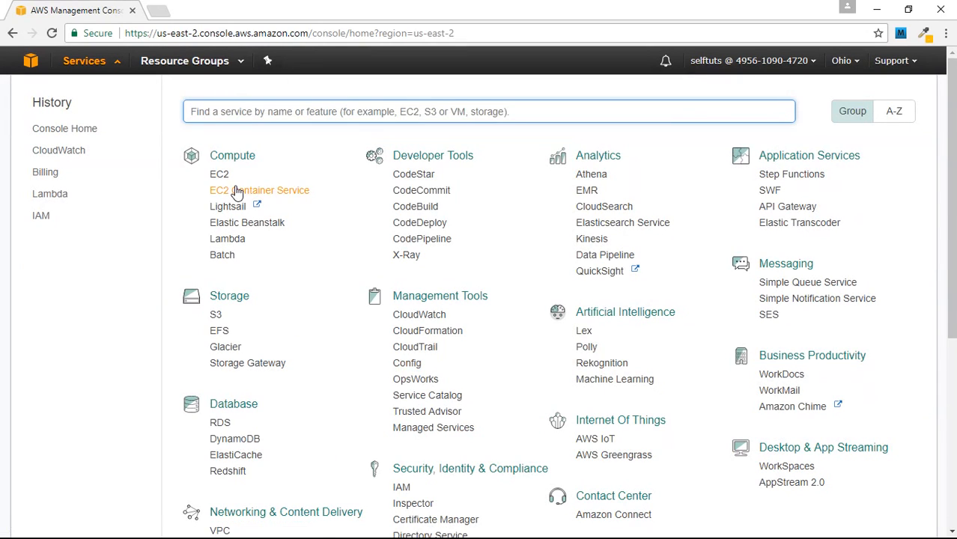
{"action": "mouse_move", "coordinate": [257, 155]}
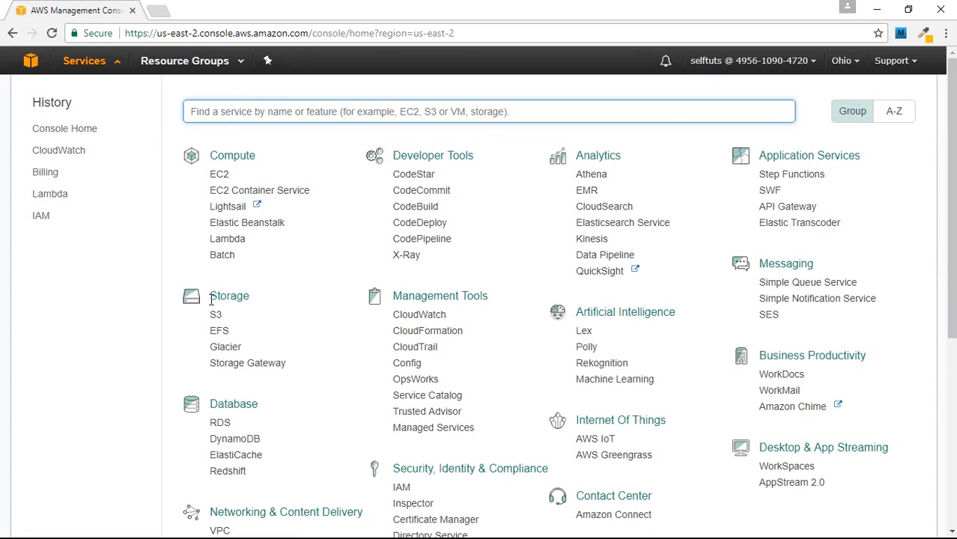
{"action": "mouse_move", "coordinate": [227, 238]}
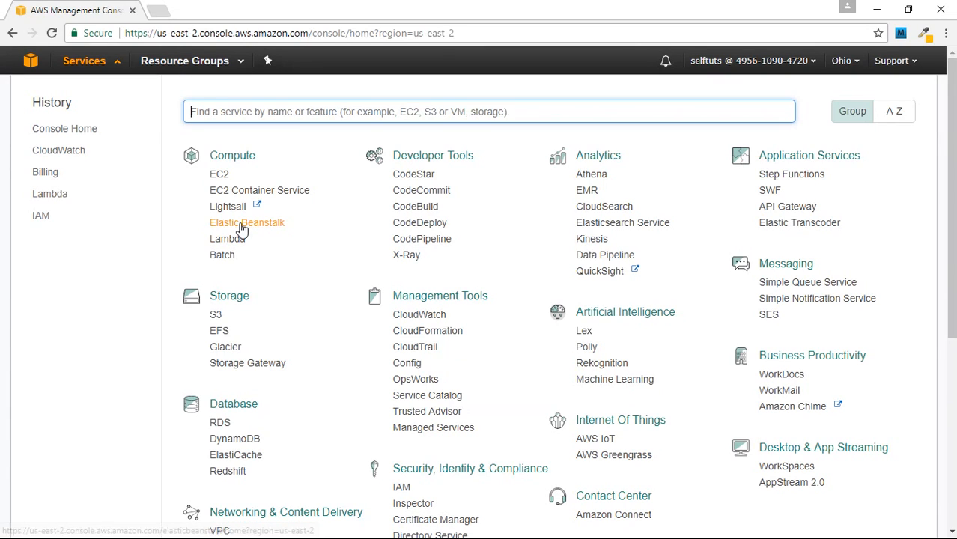
{"action": "mouse_move", "coordinate": [246, 223]}
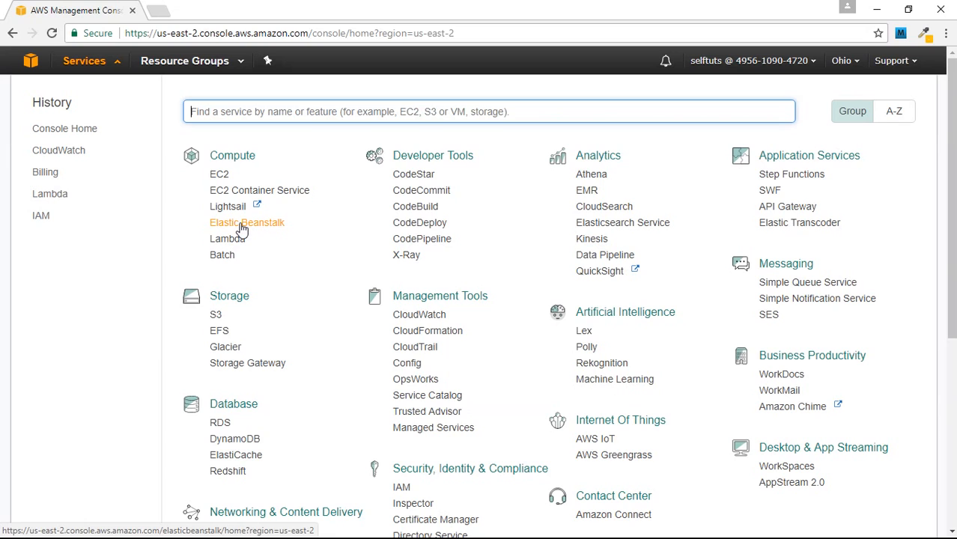
{"action": "key", "text": "alt+tab"}
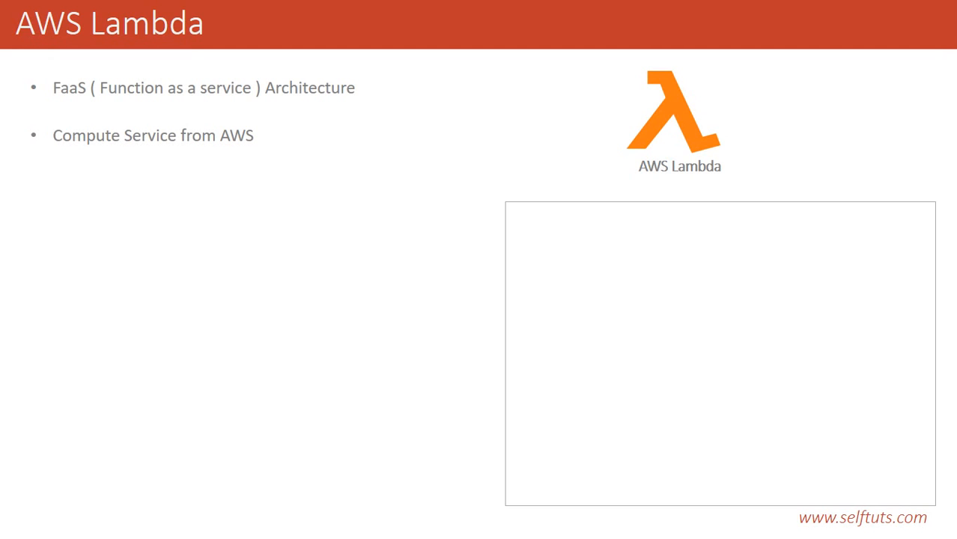
{"action": "mouse_move", "coordinate": [440, 237]}
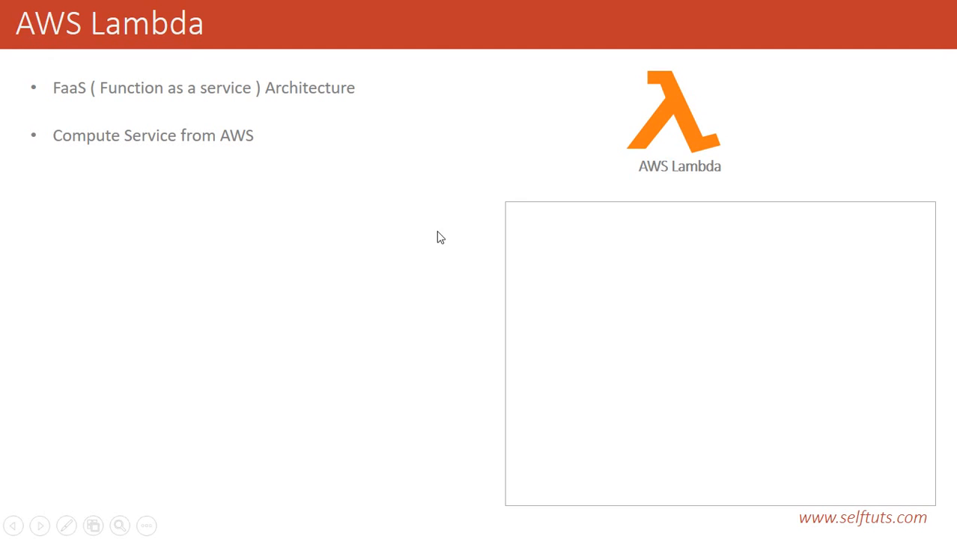
{"action": "mouse_move", "coordinate": [407, 254]}
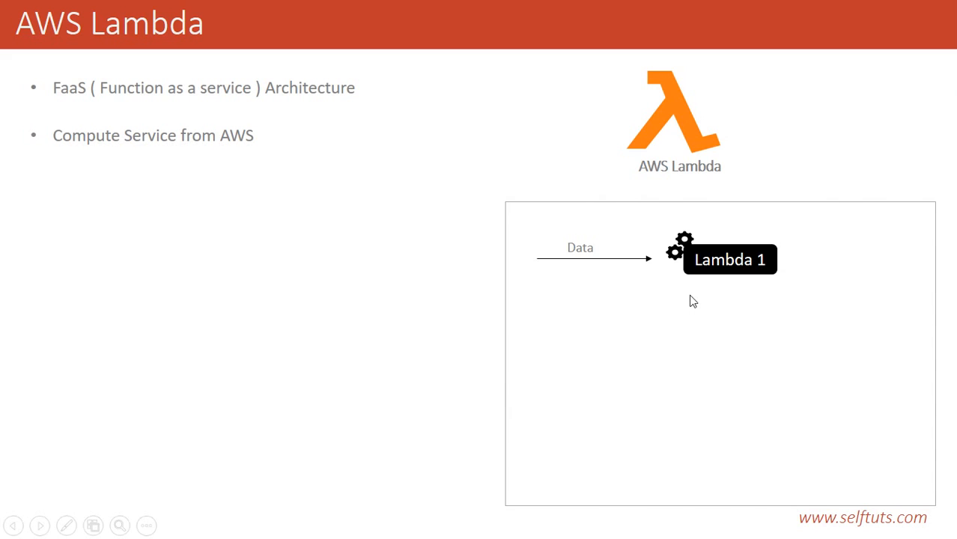
{"action": "mouse_move", "coordinate": [739, 242]}
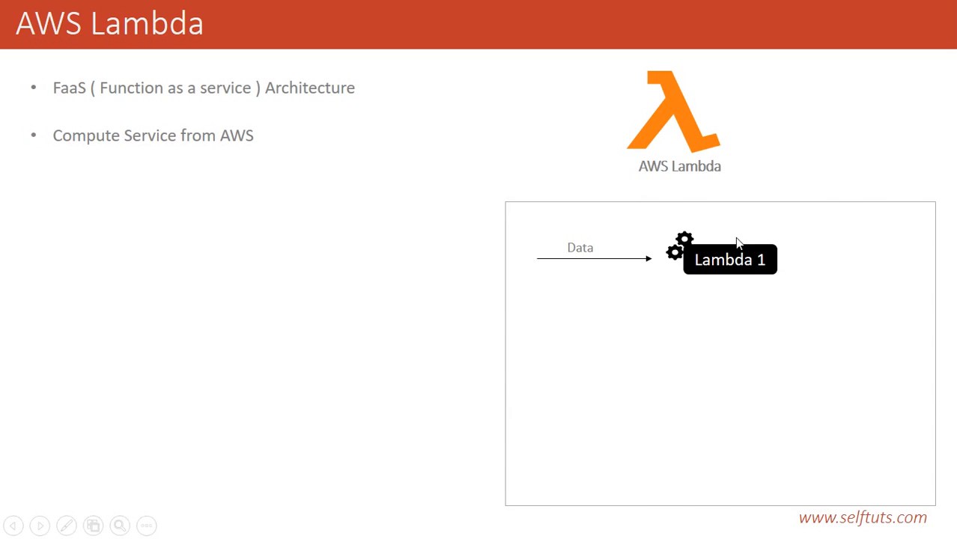
{"action": "mouse_move", "coordinate": [650, 239]}
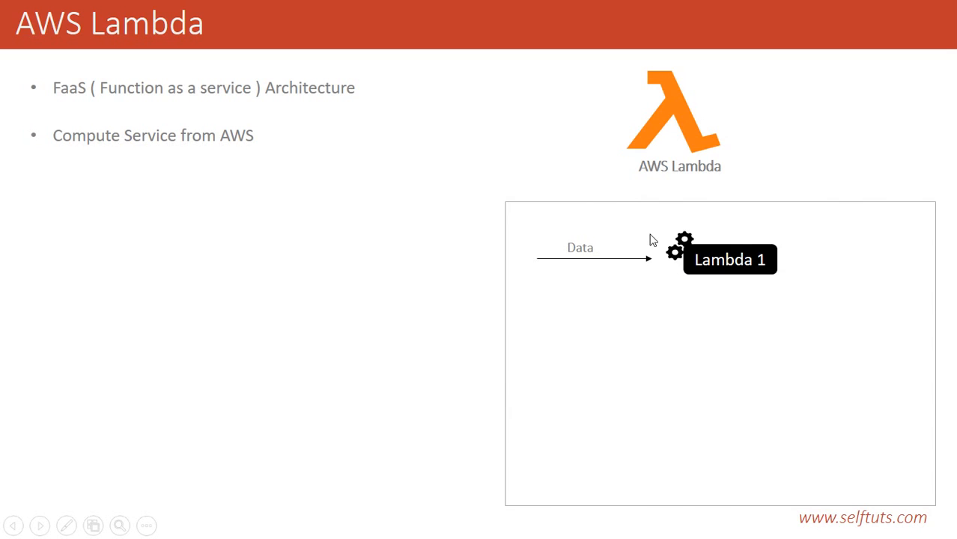
{"action": "mouse_move", "coordinate": [772, 249]}
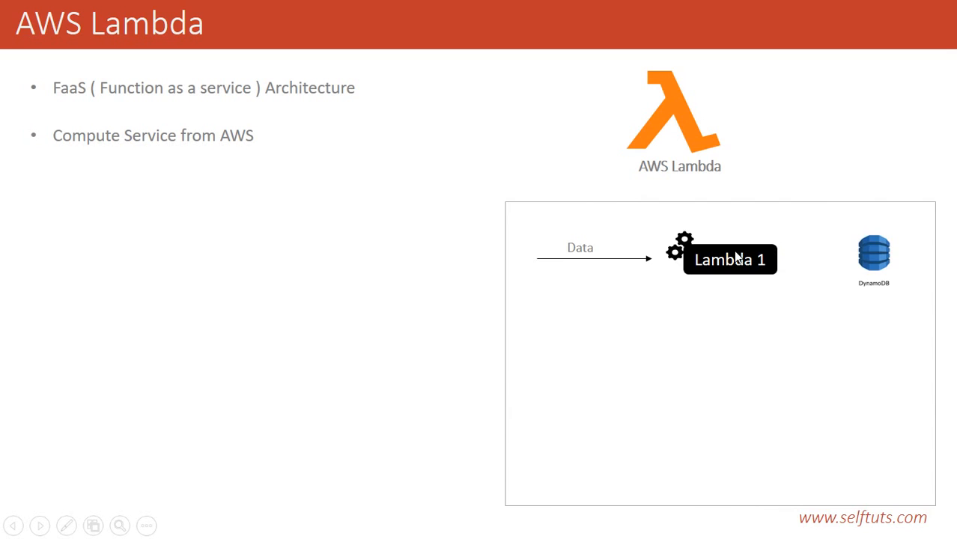
{"action": "mouse_move", "coordinate": [875, 258]}
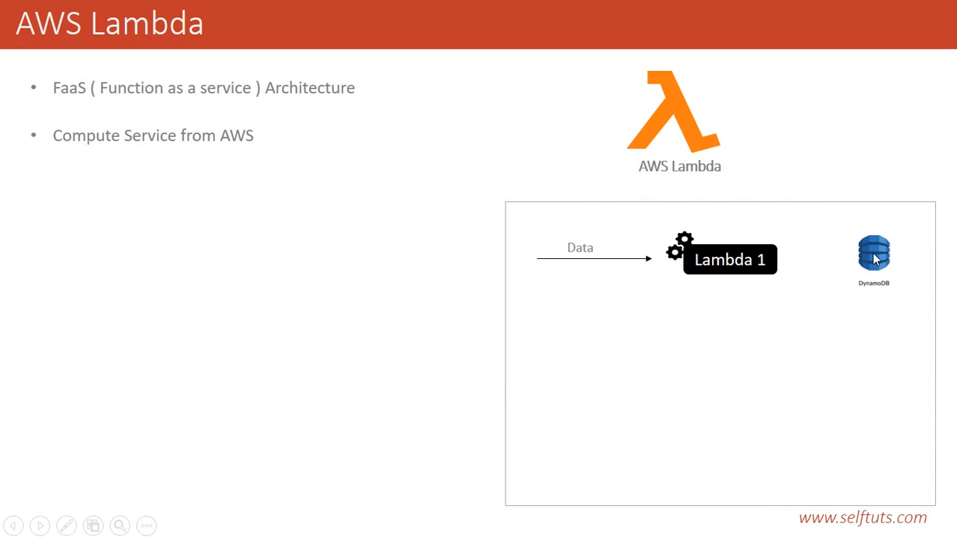
{"action": "mouse_move", "coordinate": [858, 240]}
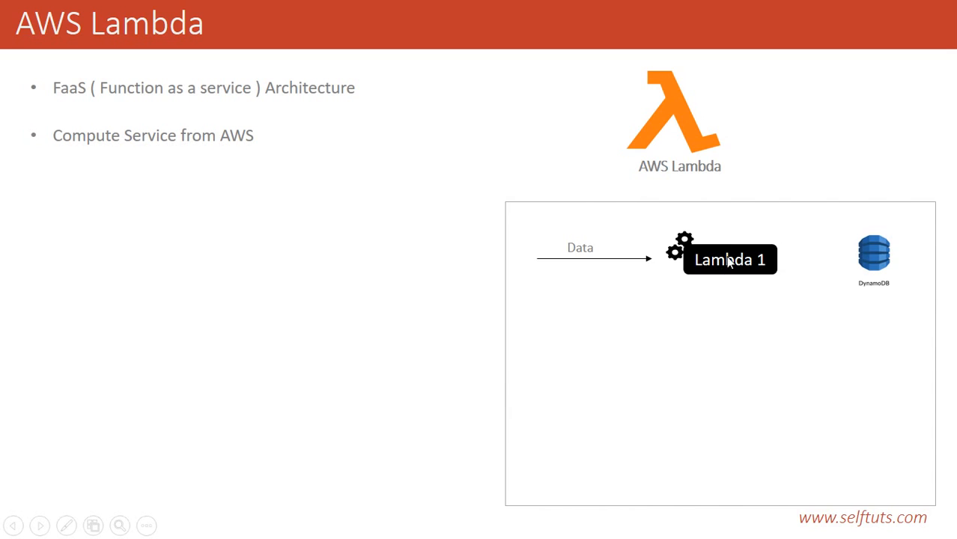
{"action": "mouse_move", "coordinate": [585, 236]}
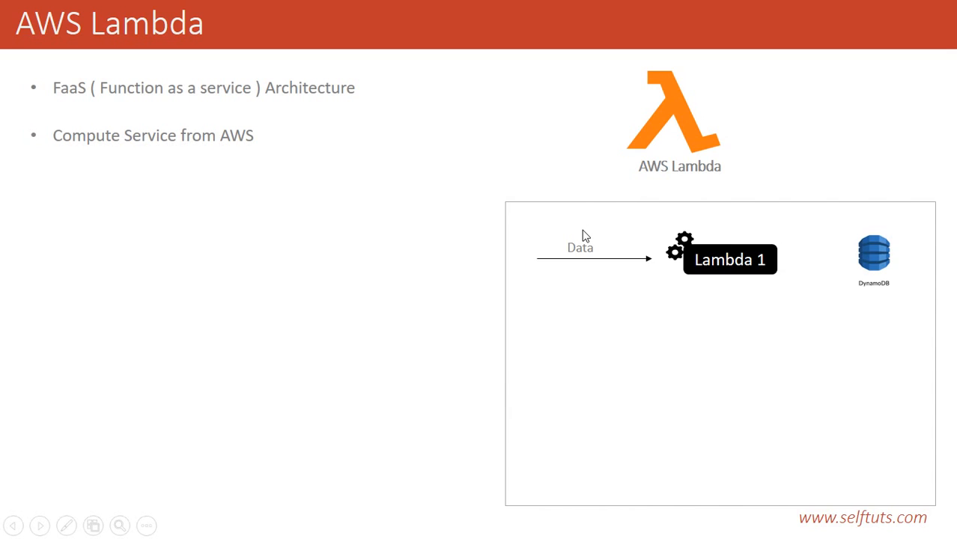
{"action": "mouse_move", "coordinate": [870, 252]}
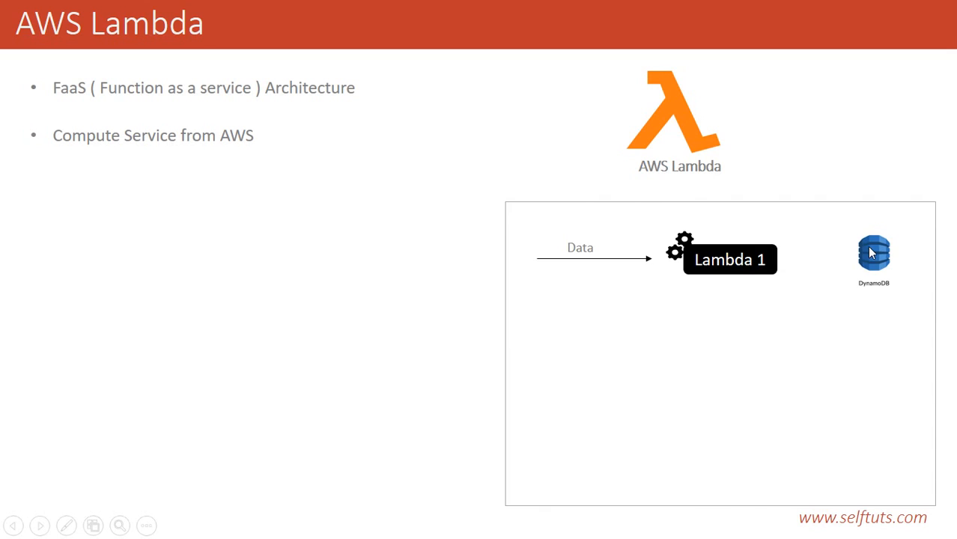
{"action": "mouse_move", "coordinate": [733, 258]}
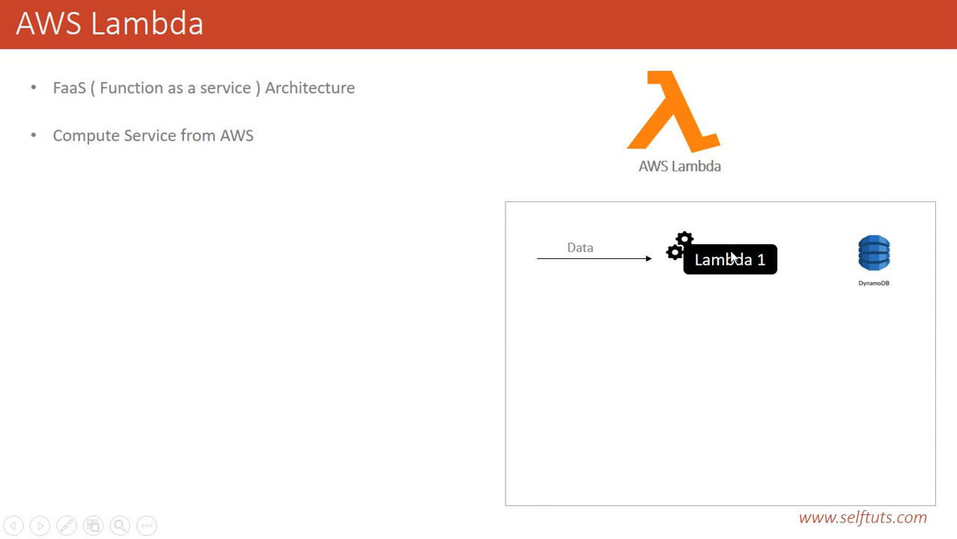
{"action": "mouse_move", "coordinate": [702, 240]}
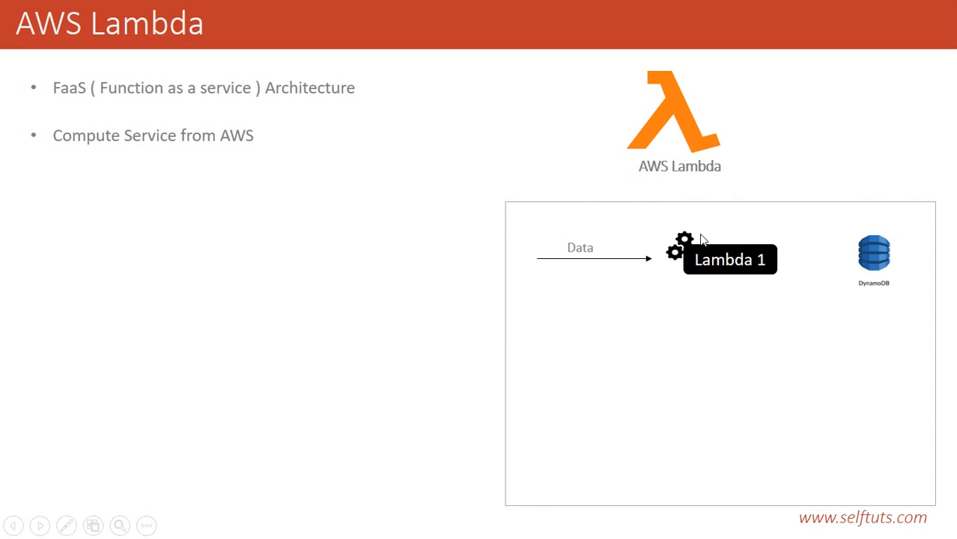
{"action": "mouse_move", "coordinate": [739, 275]}
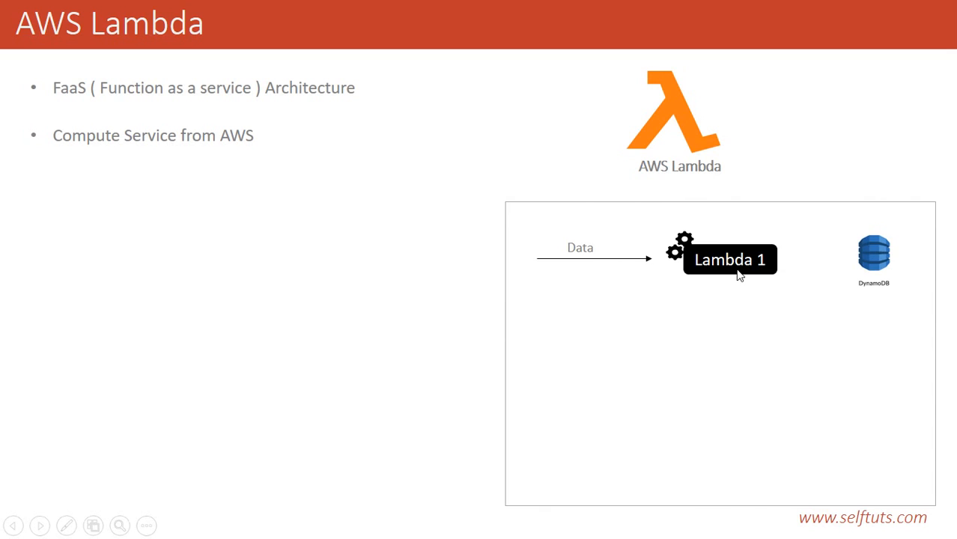
{"action": "mouse_move", "coordinate": [595, 249]}
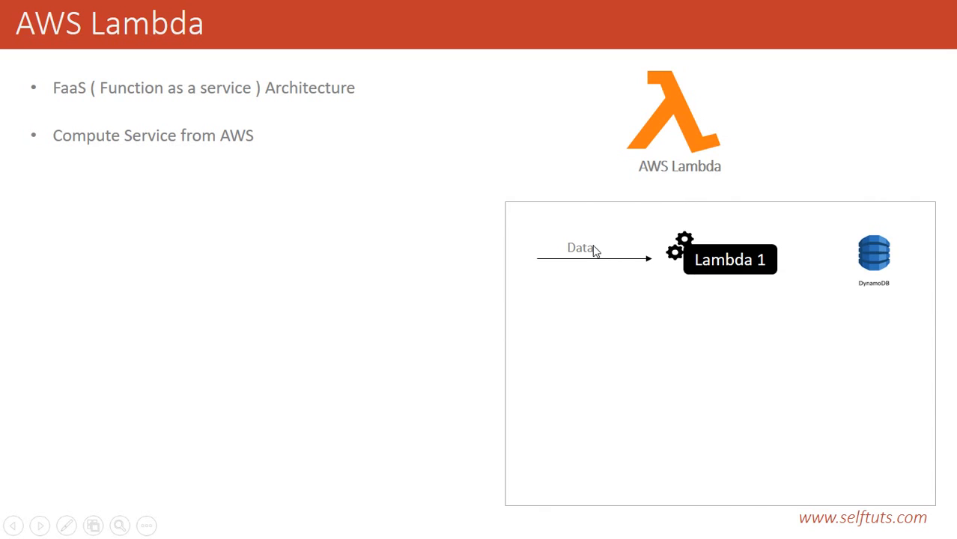
{"action": "mouse_move", "coordinate": [738, 246]}
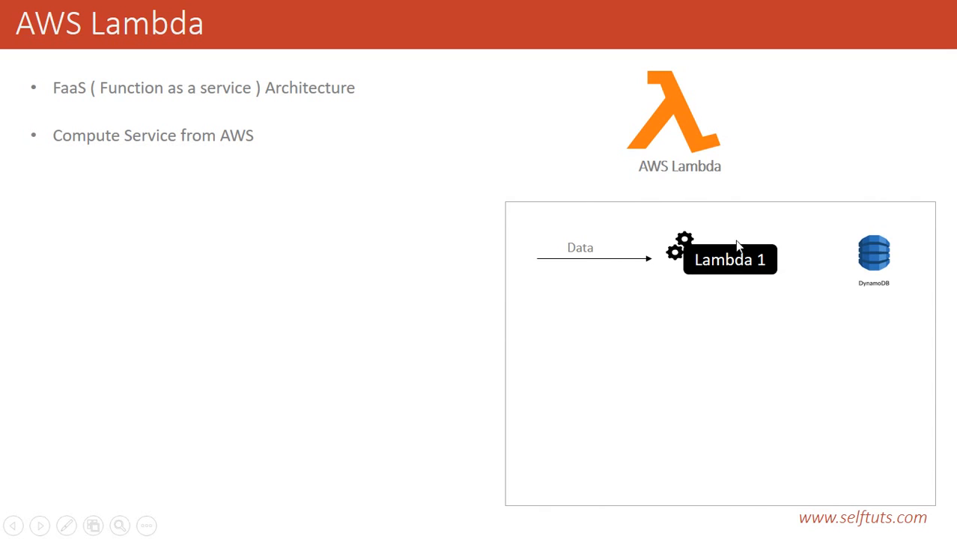
{"action": "mouse_move", "coordinate": [749, 257]}
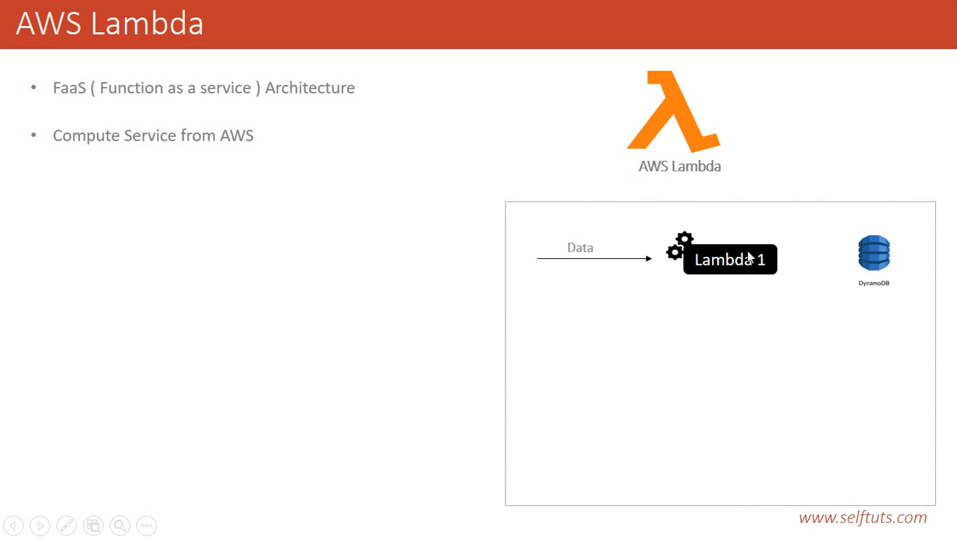
{"action": "mouse_move", "coordinate": [738, 240]}
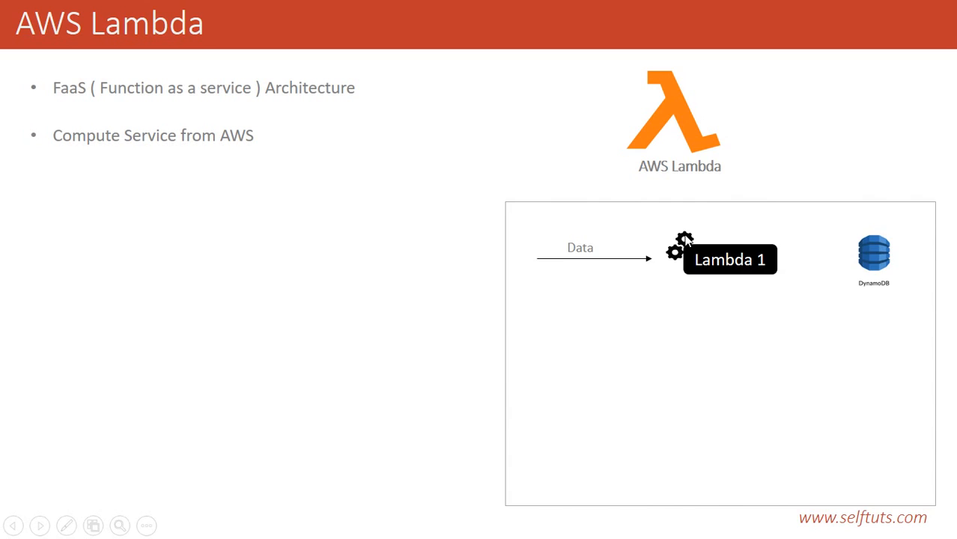
{"action": "mouse_move", "coordinate": [731, 226]}
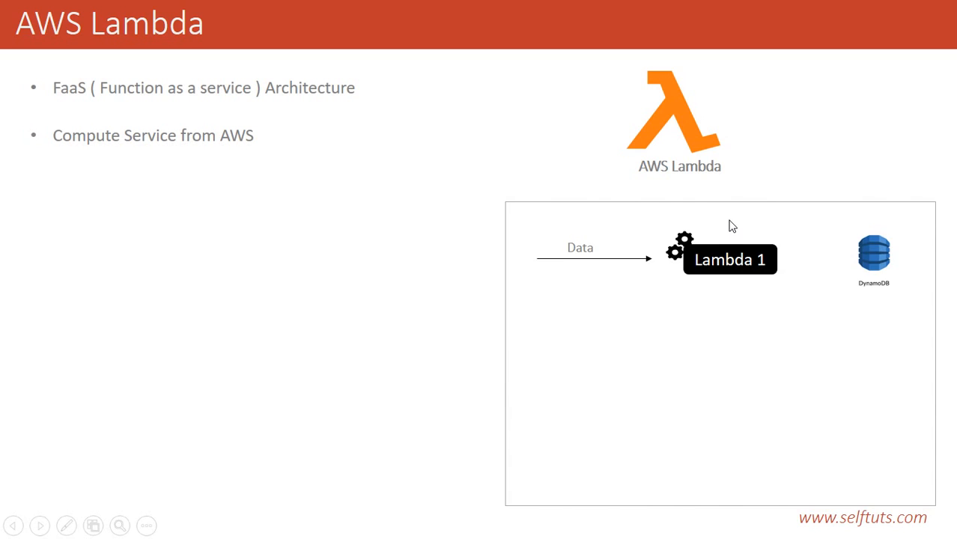
{"action": "mouse_move", "coordinate": [704, 247]}
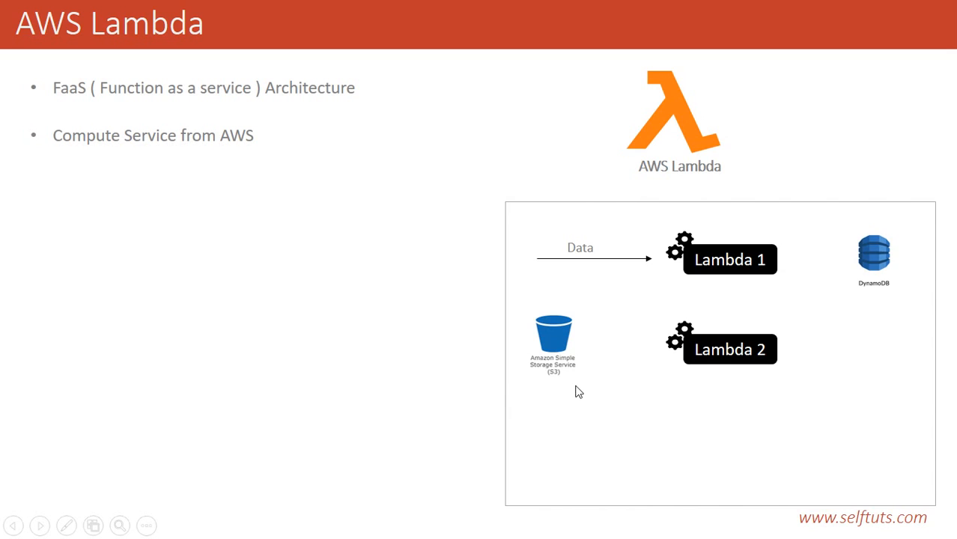
{"action": "mouse_move", "coordinate": [550, 348]}
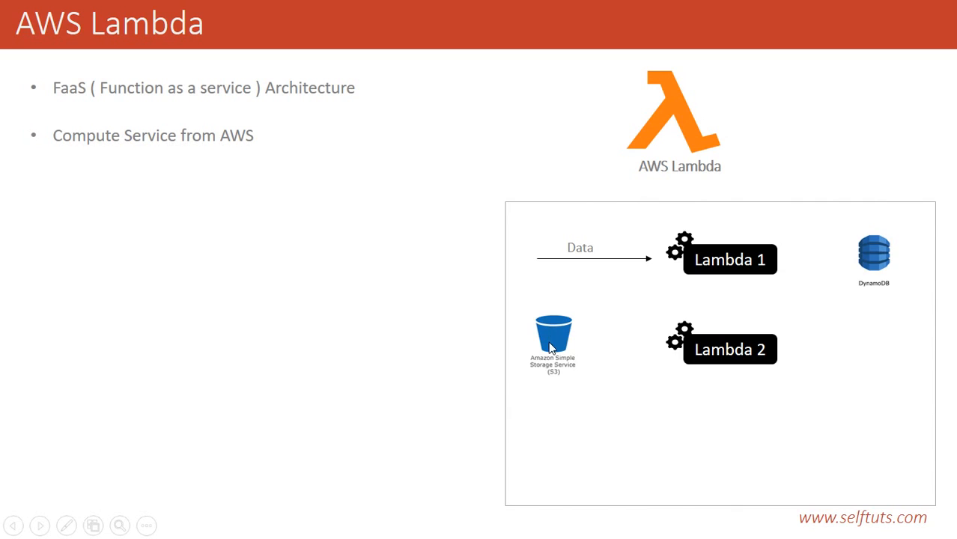
{"action": "mouse_move", "coordinate": [741, 369]}
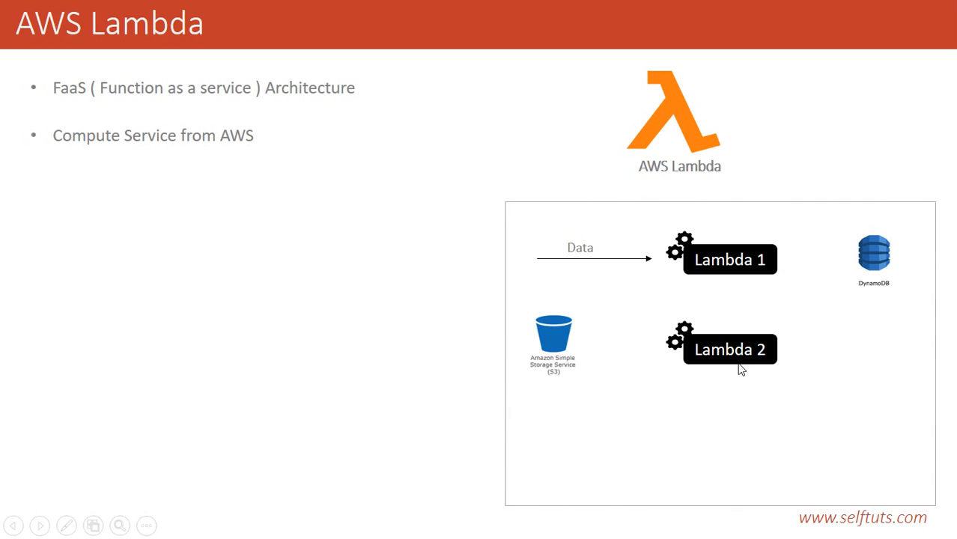
{"action": "mouse_move", "coordinate": [712, 315]}
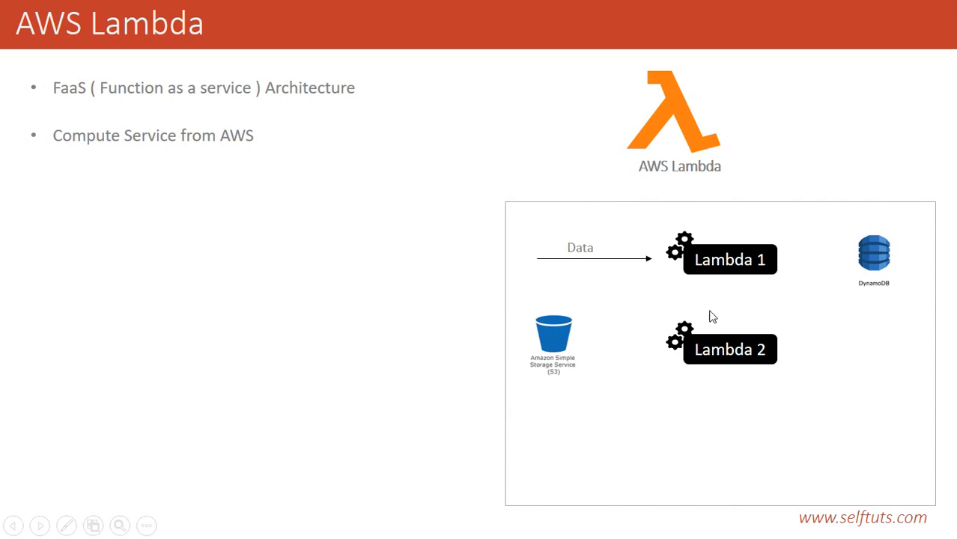
{"action": "mouse_move", "coordinate": [722, 330]}
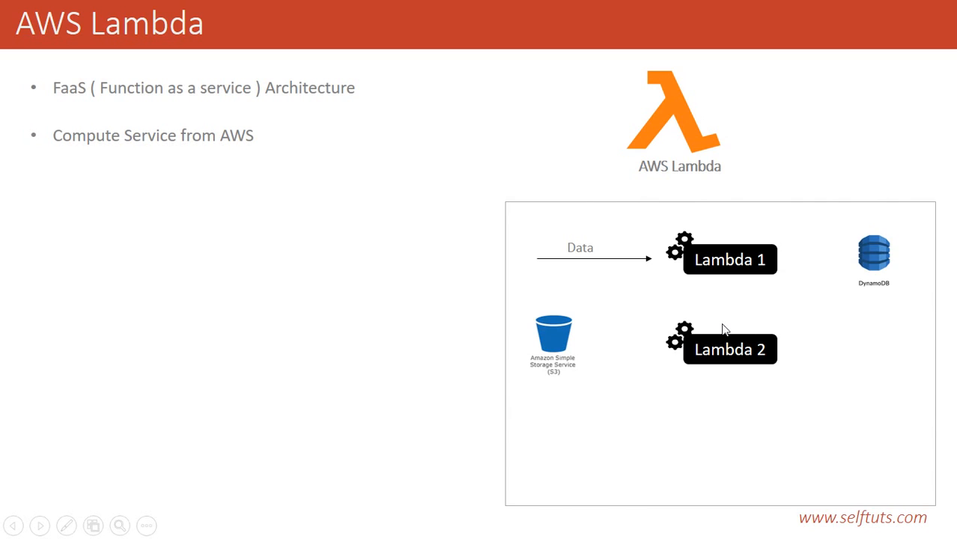
{"action": "mouse_move", "coordinate": [735, 338]}
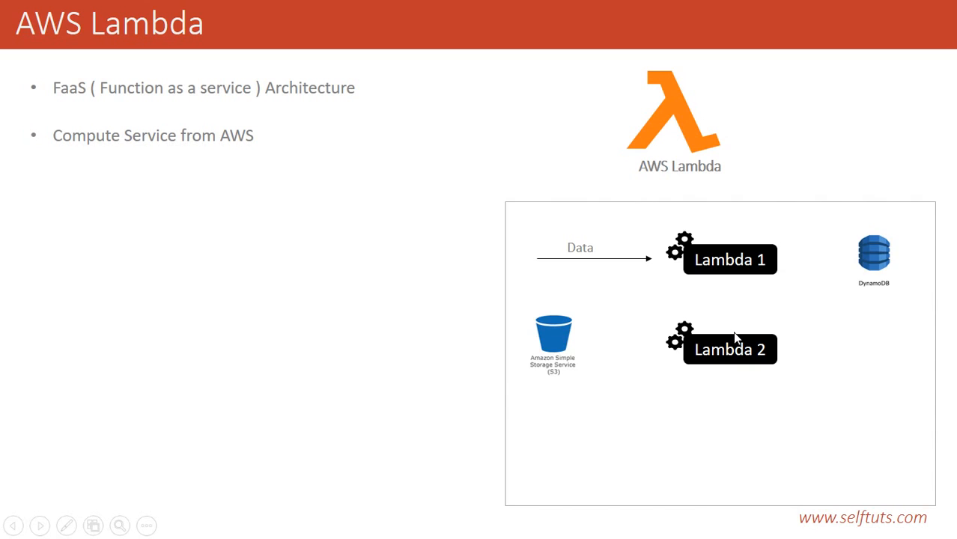
{"action": "mouse_move", "coordinate": [568, 343]}
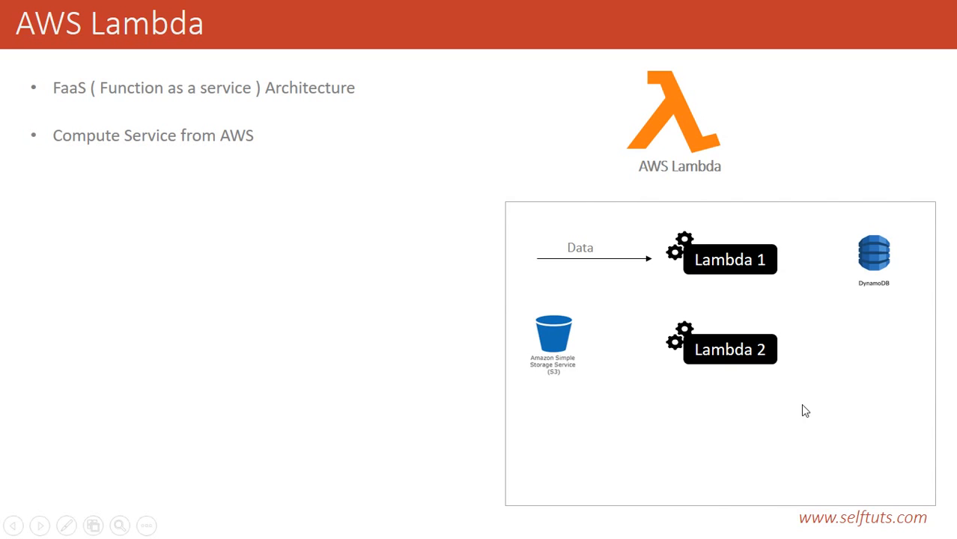
{"action": "mouse_move", "coordinate": [682, 335]}
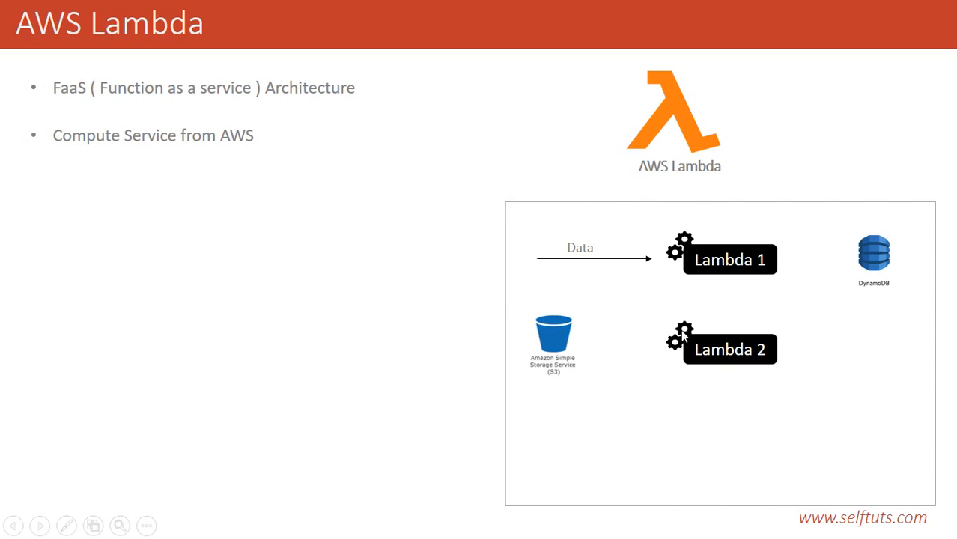
{"action": "mouse_move", "coordinate": [726, 309]}
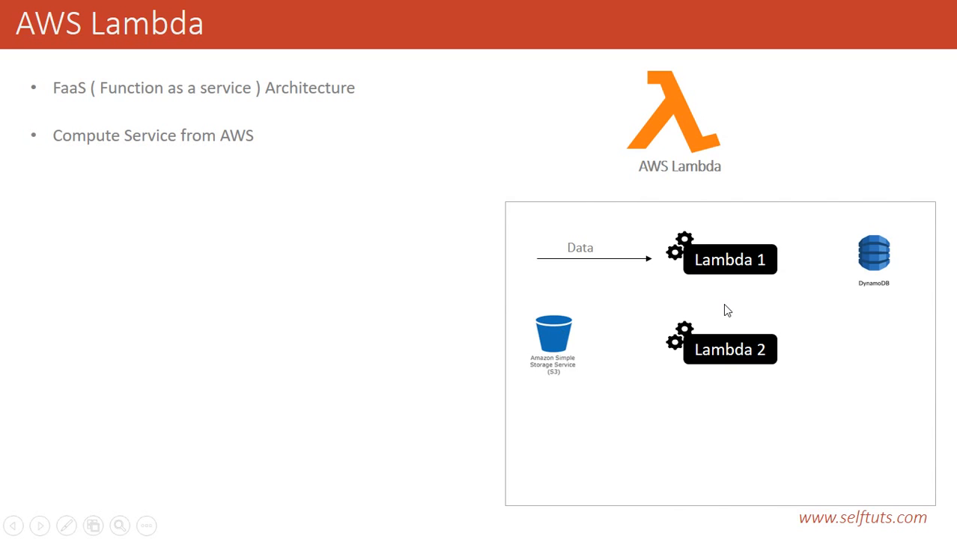
{"action": "mouse_move", "coordinate": [714, 353]}
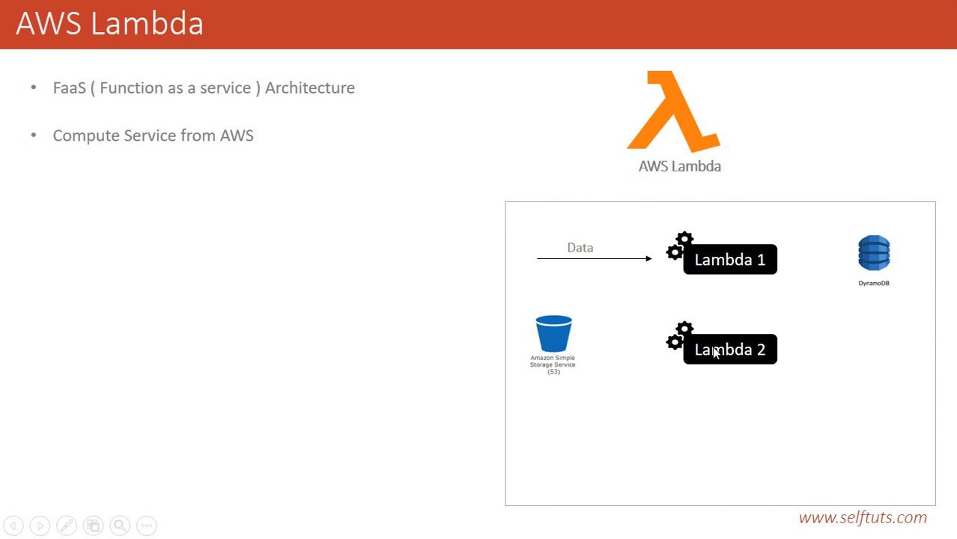
{"action": "mouse_move", "coordinate": [703, 338]}
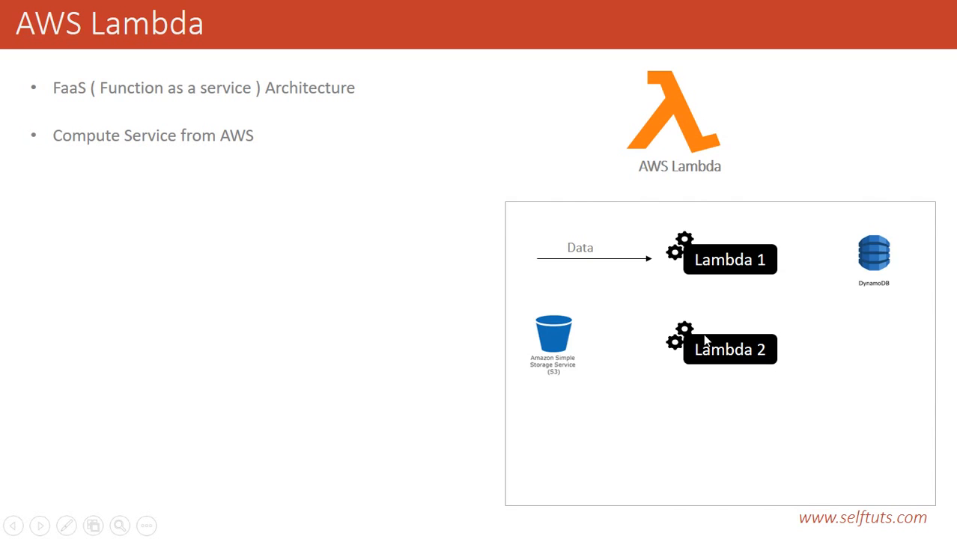
{"action": "mouse_move", "coordinate": [767, 378]}
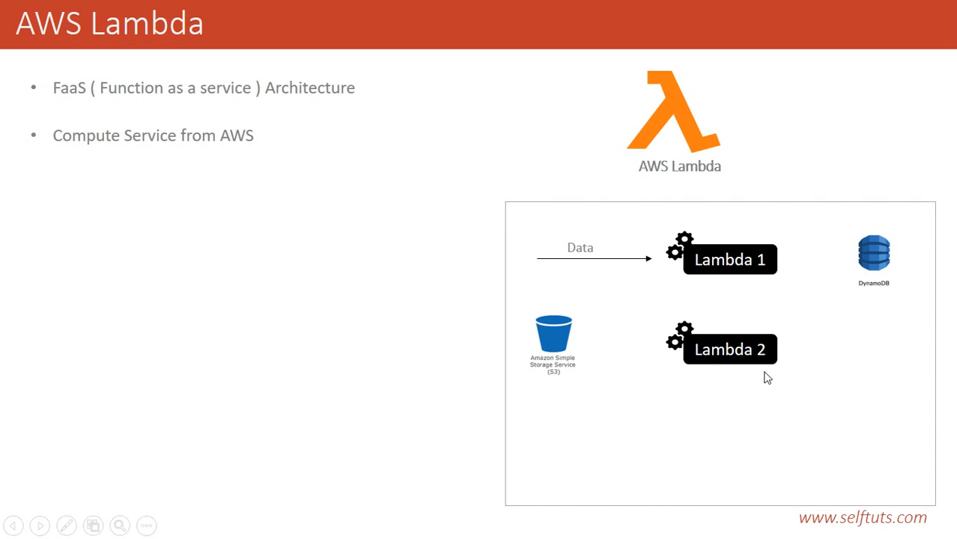
{"action": "mouse_move", "coordinate": [724, 331]}
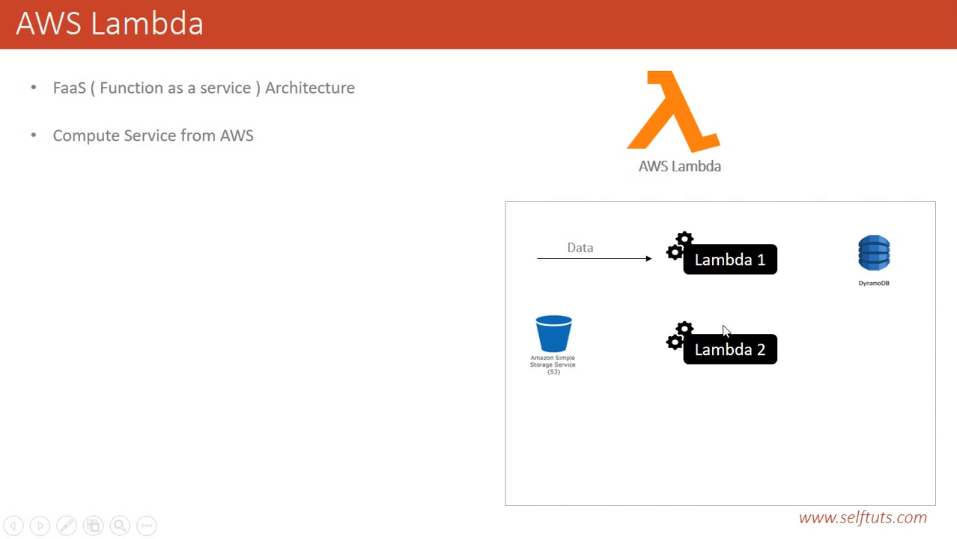
{"action": "mouse_move", "coordinate": [525, 335]}
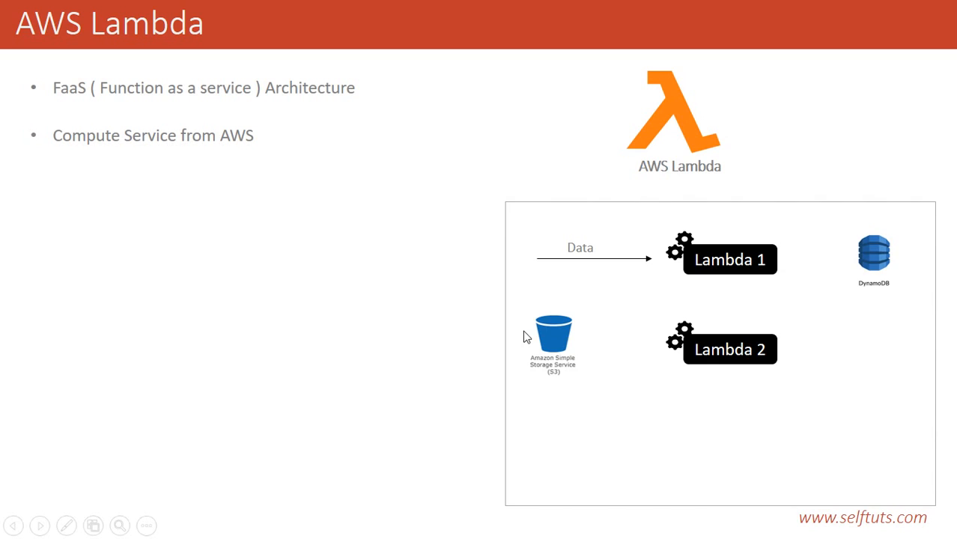
{"action": "mouse_move", "coordinate": [533, 360]}
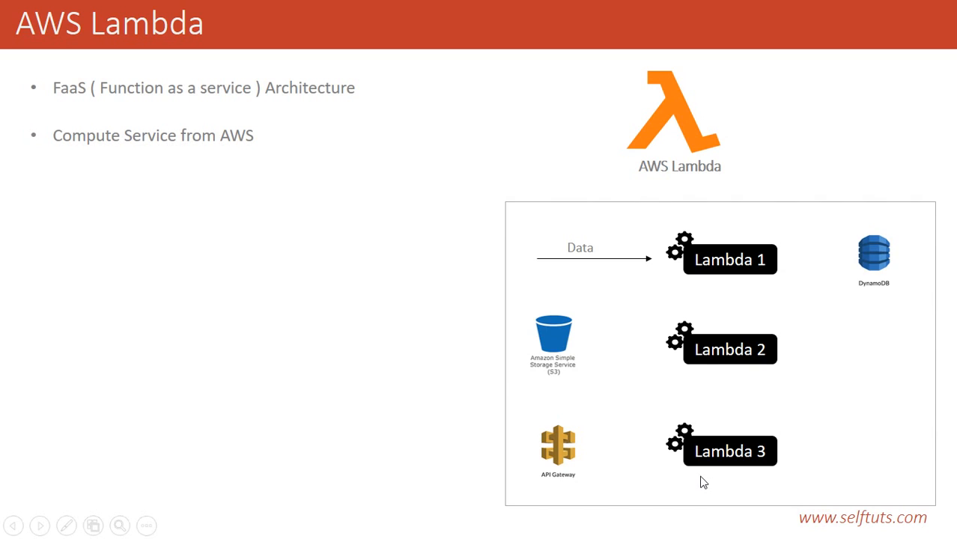
{"action": "mouse_move", "coordinate": [711, 438]}
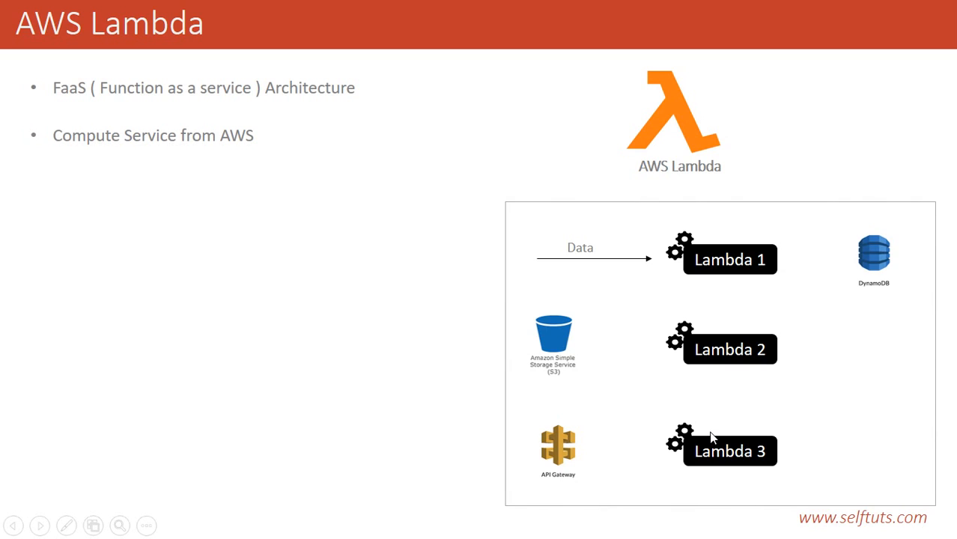
{"action": "mouse_move", "coordinate": [710, 450]}
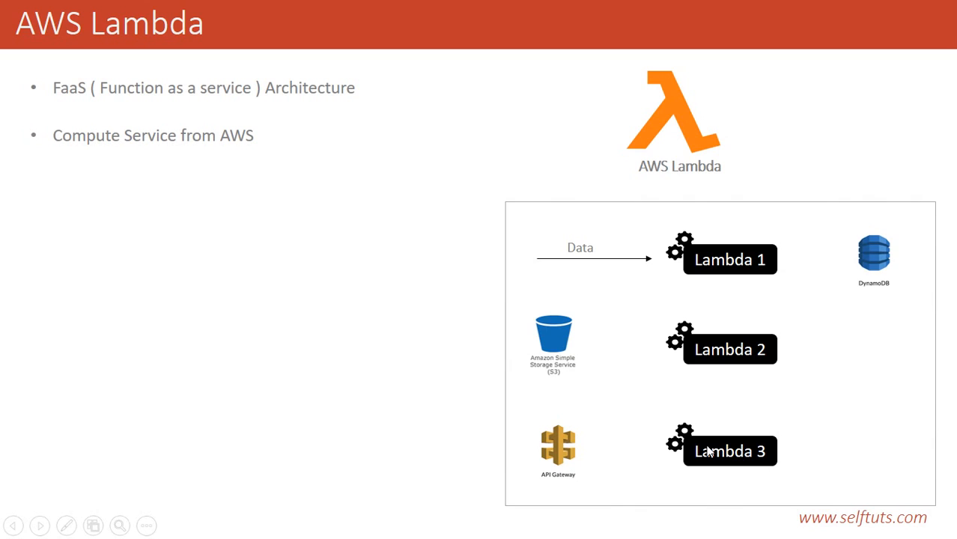
{"action": "mouse_move", "coordinate": [557, 442]}
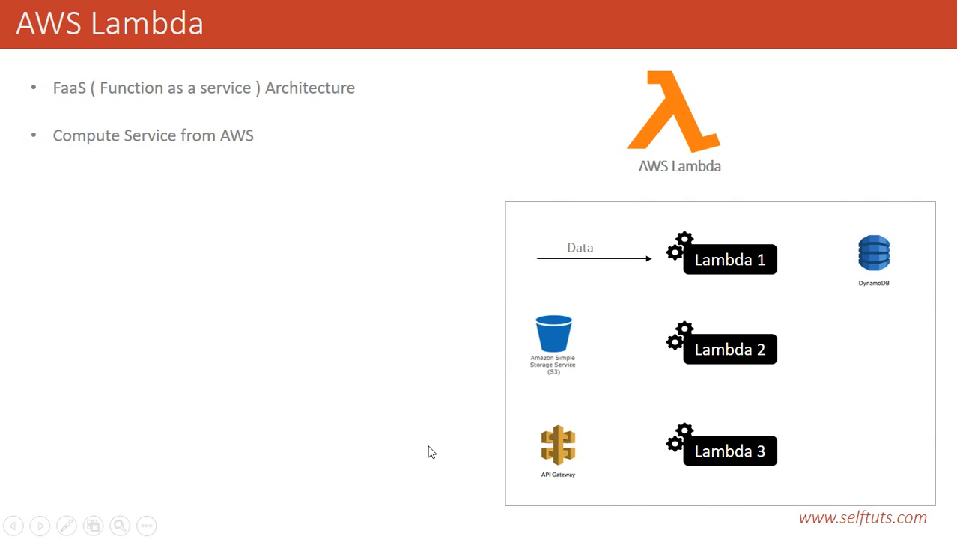
{"action": "mouse_move", "coordinate": [542, 460]}
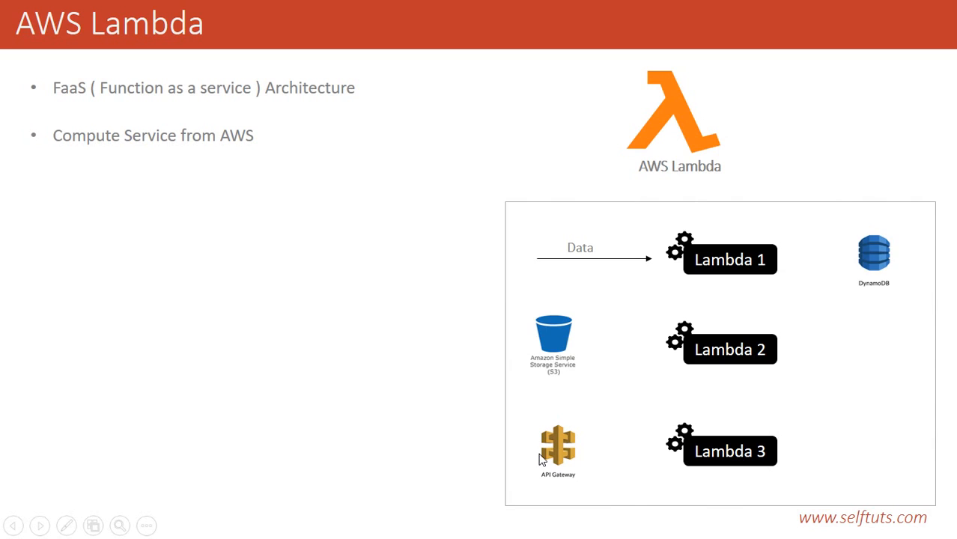
{"action": "mouse_move", "coordinate": [567, 432]}
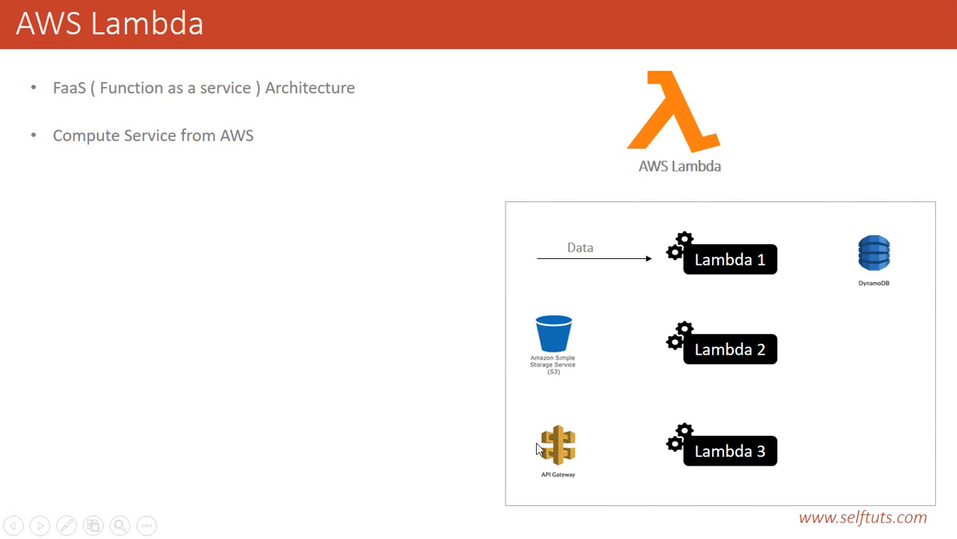
{"action": "mouse_move", "coordinate": [570, 441]}
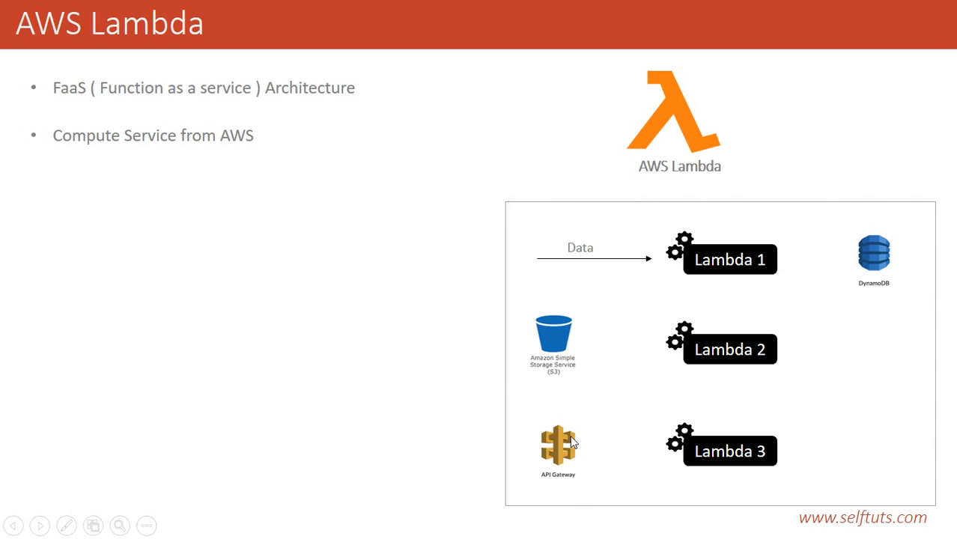
{"action": "mouse_move", "coordinate": [739, 450]}
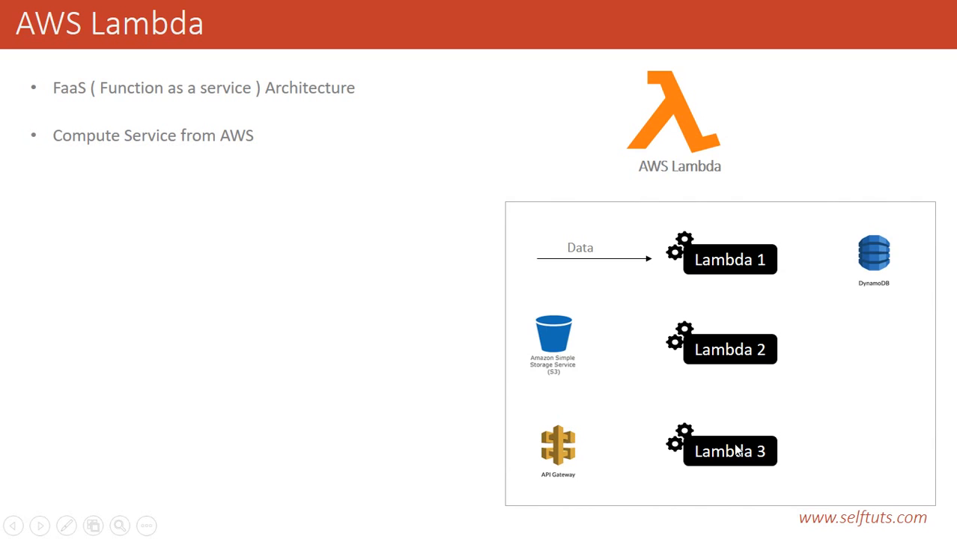
{"action": "mouse_move", "coordinate": [692, 469]}
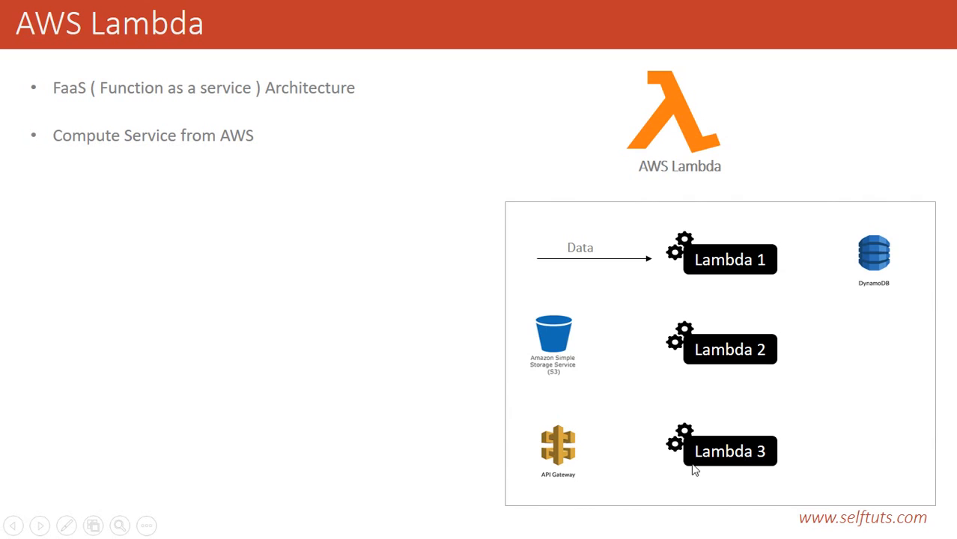
{"action": "mouse_move", "coordinate": [730, 463]}
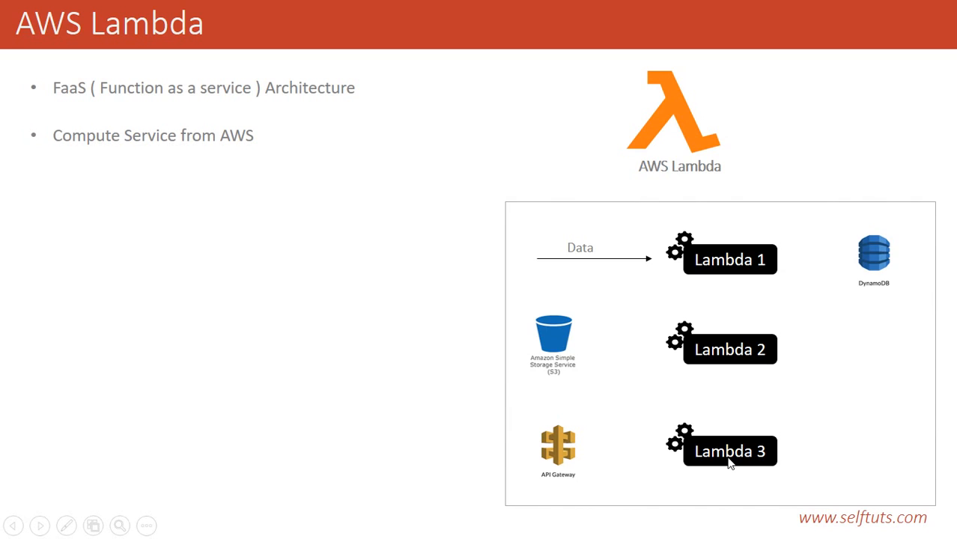
{"action": "mouse_move", "coordinate": [730, 463]}
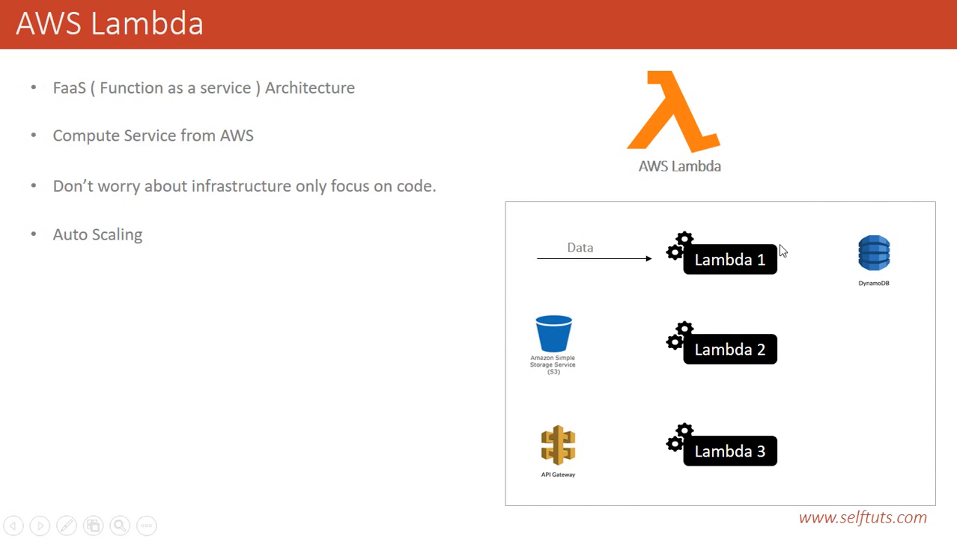
{"action": "mouse_move", "coordinate": [773, 263]}
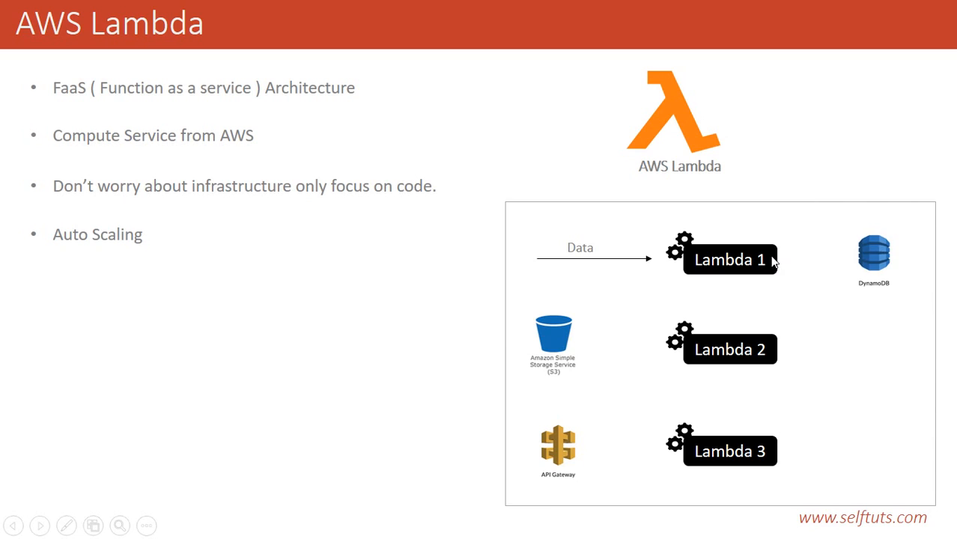
{"action": "mouse_move", "coordinate": [761, 298]}
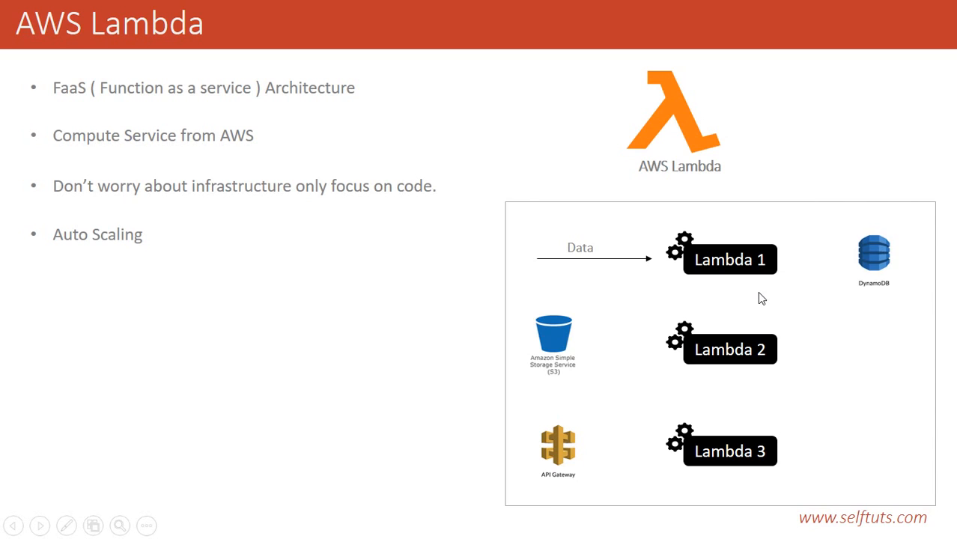
{"action": "mouse_move", "coordinate": [774, 283]}
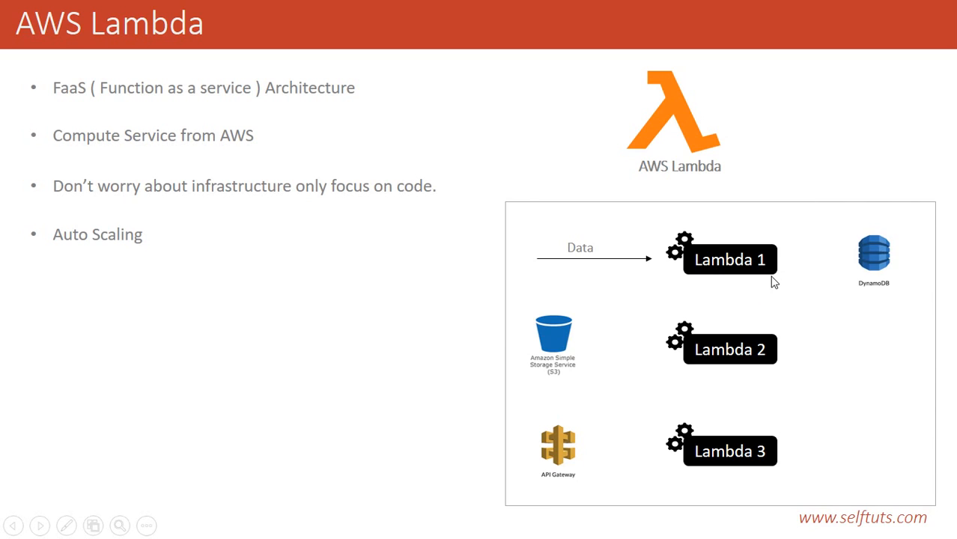
{"action": "mouse_move", "coordinate": [760, 292]}
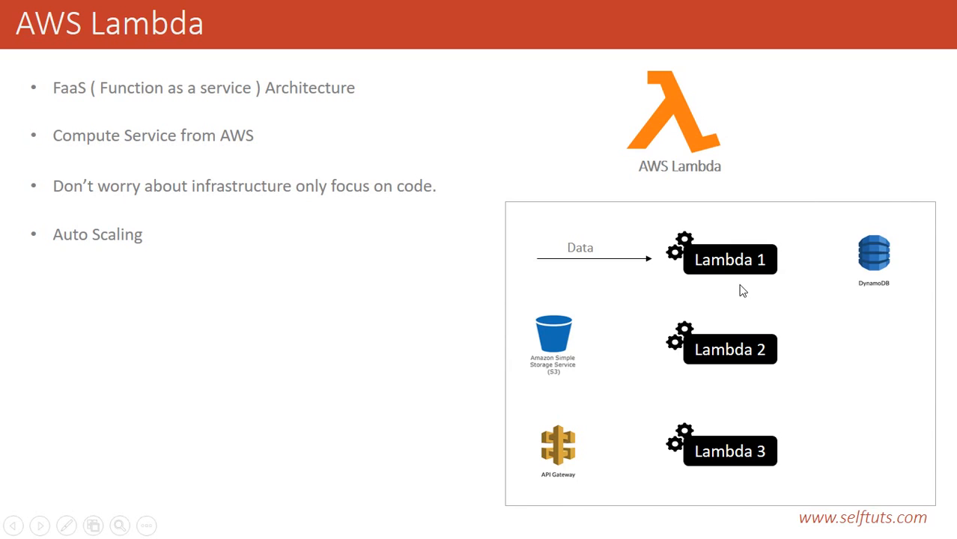
{"action": "mouse_move", "coordinate": [718, 247]}
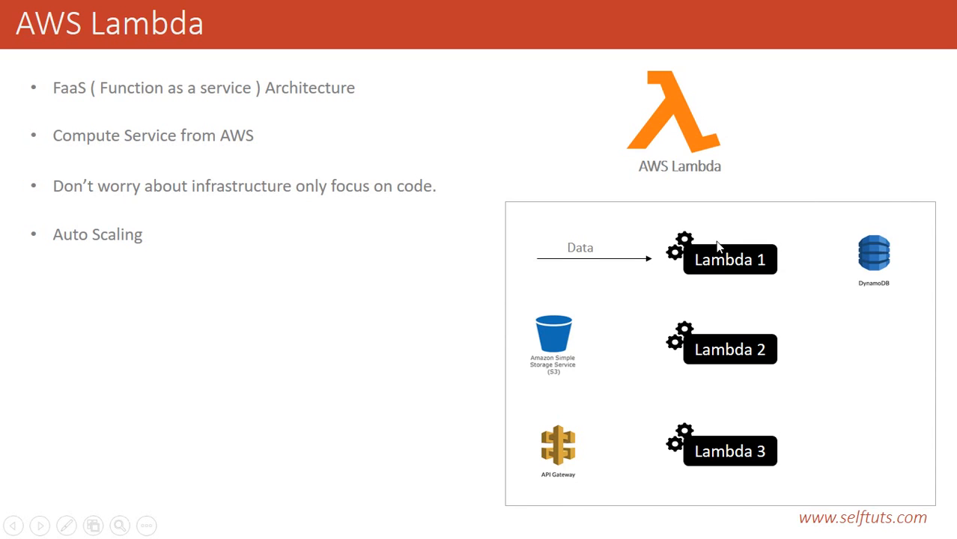
{"action": "mouse_move", "coordinate": [747, 261]}
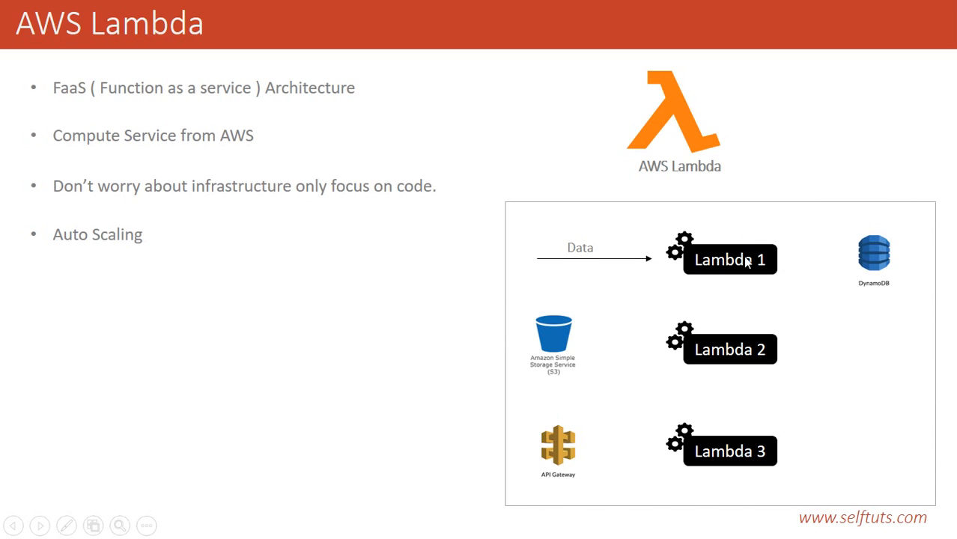
{"action": "mouse_move", "coordinate": [737, 241]}
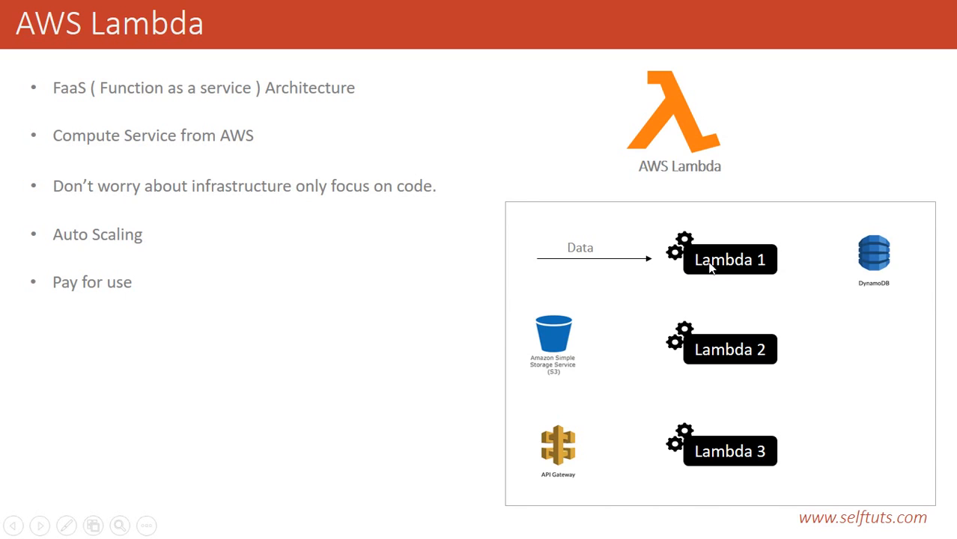
{"action": "mouse_move", "coordinate": [779, 267]}
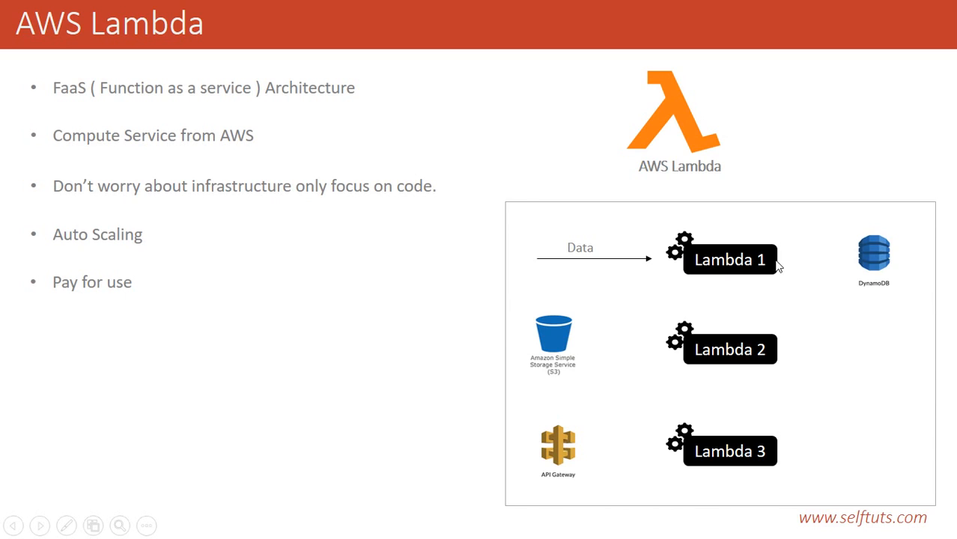
{"action": "mouse_move", "coordinate": [736, 229]}
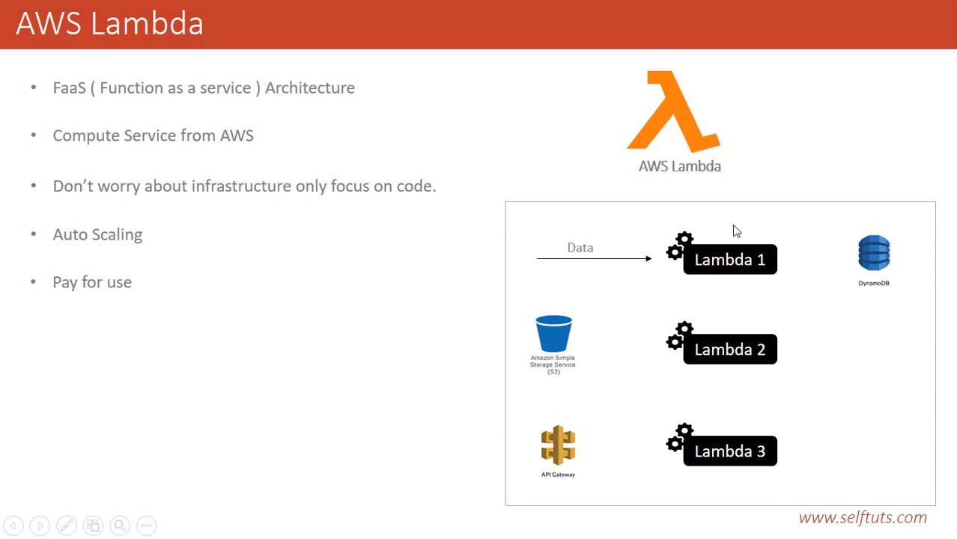
{"action": "mouse_move", "coordinate": [781, 274]}
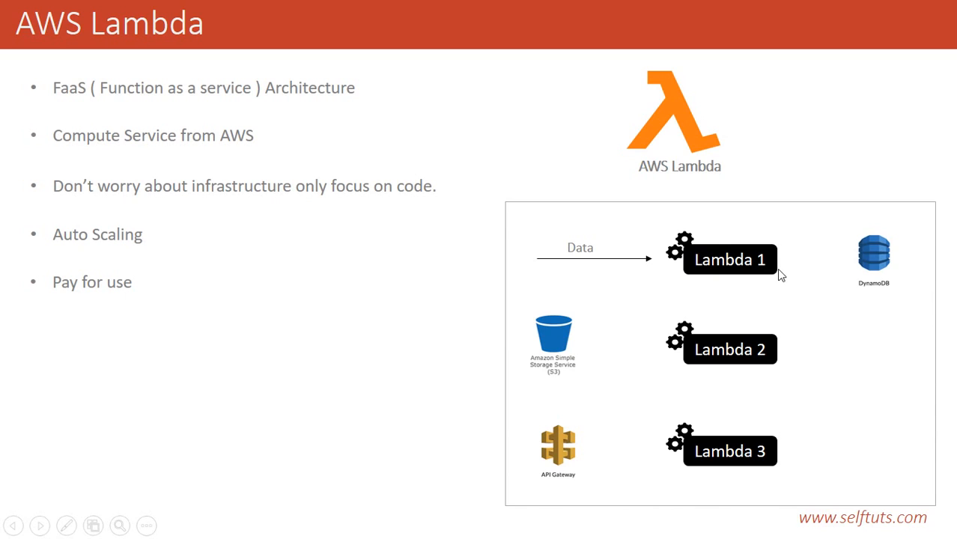
{"action": "mouse_move", "coordinate": [713, 246]}
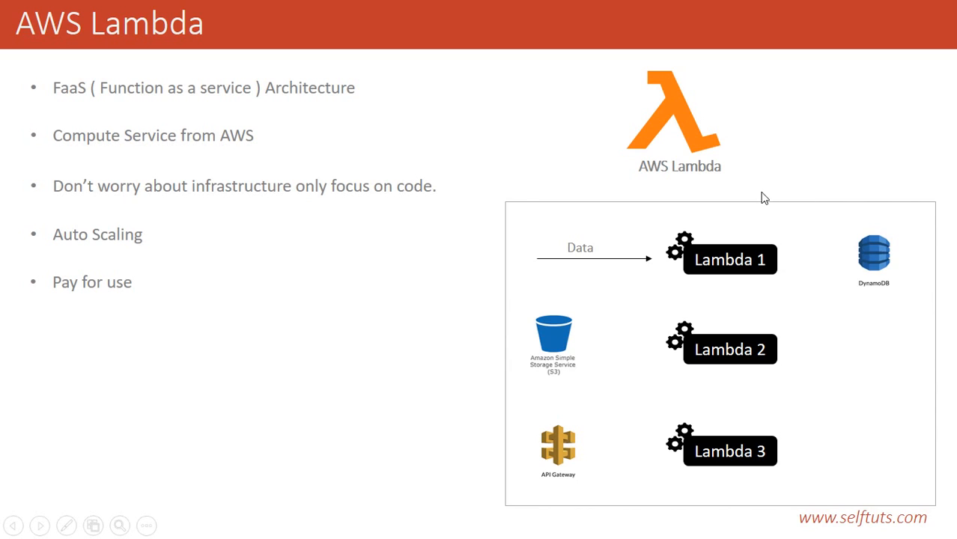
{"action": "mouse_move", "coordinate": [736, 276]}
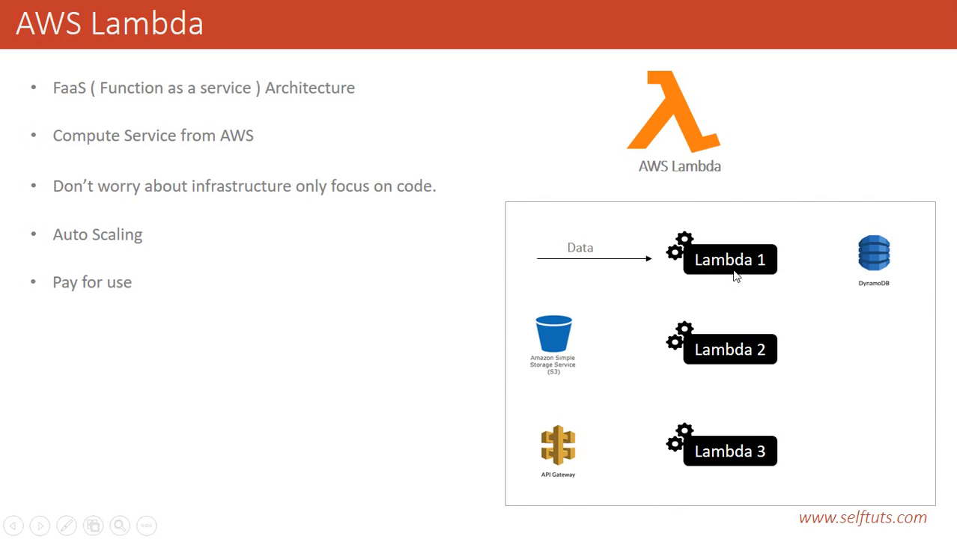
{"action": "mouse_move", "coordinate": [738, 303]}
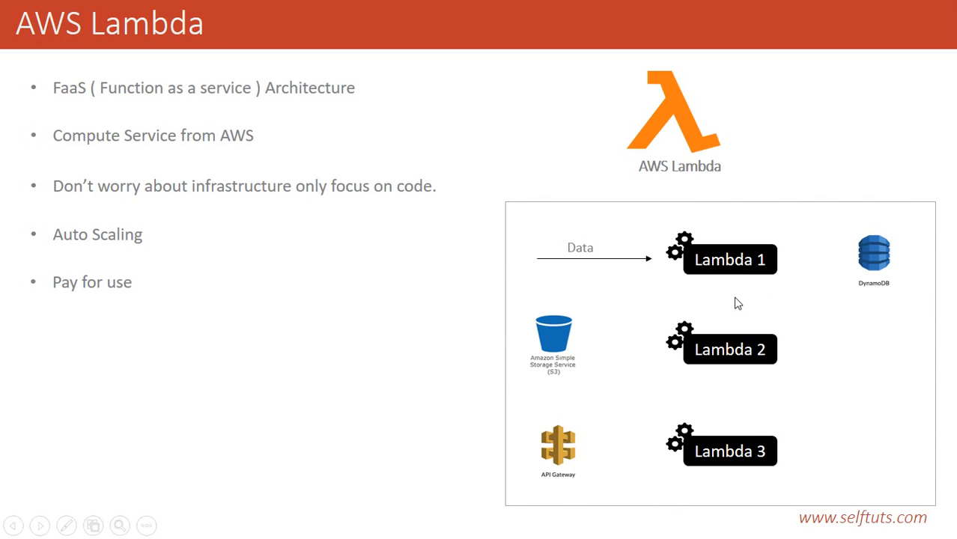
{"action": "mouse_move", "coordinate": [754, 272]}
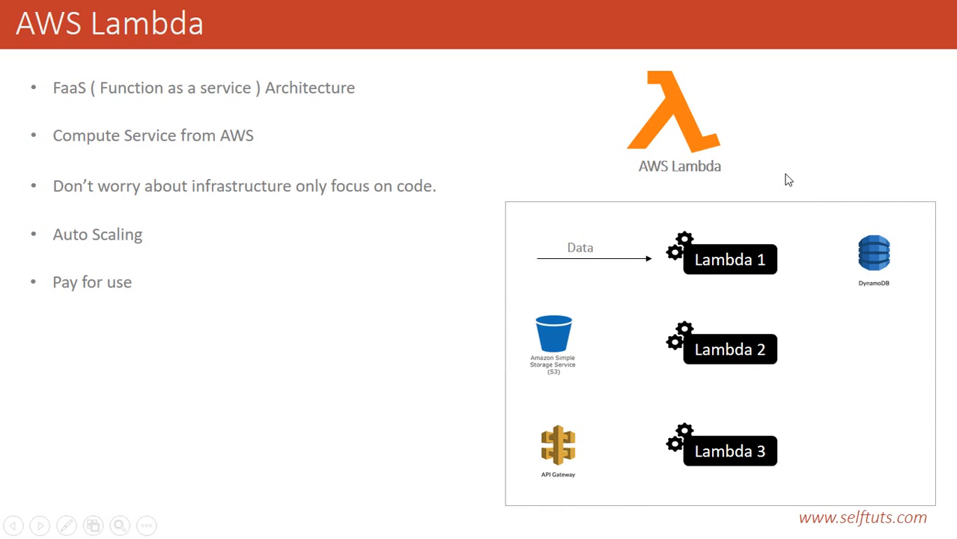
{"action": "mouse_move", "coordinate": [744, 261]}
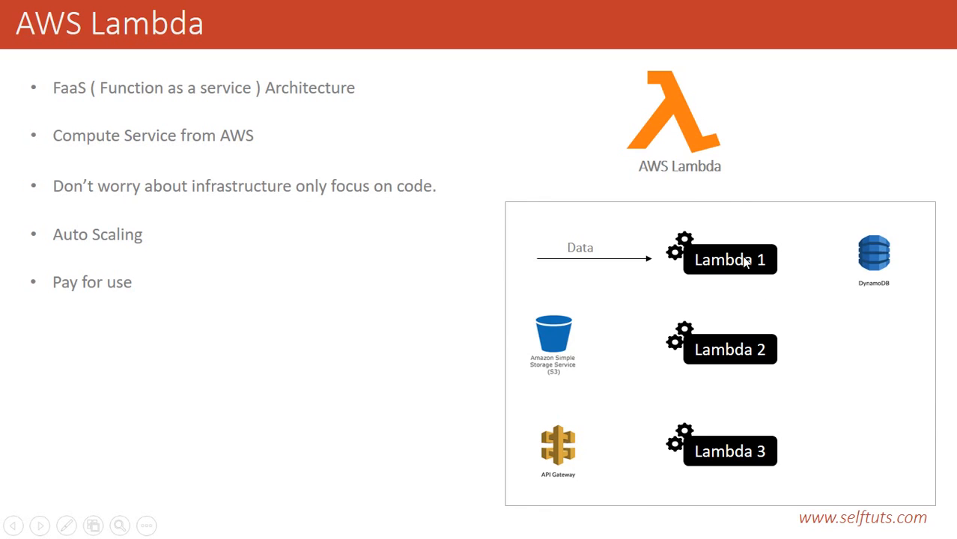
{"action": "mouse_move", "coordinate": [659, 257]}
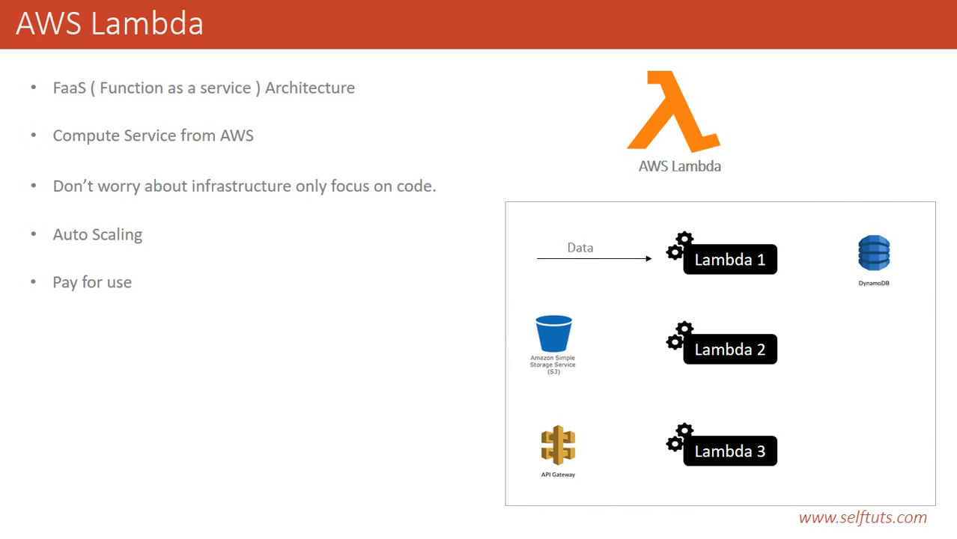
Add the bullet 'Node.js, Java, C# and Python' to the Lambda benefits list
{"action": "type", "text": "Node.js, Java, C# and Python"}
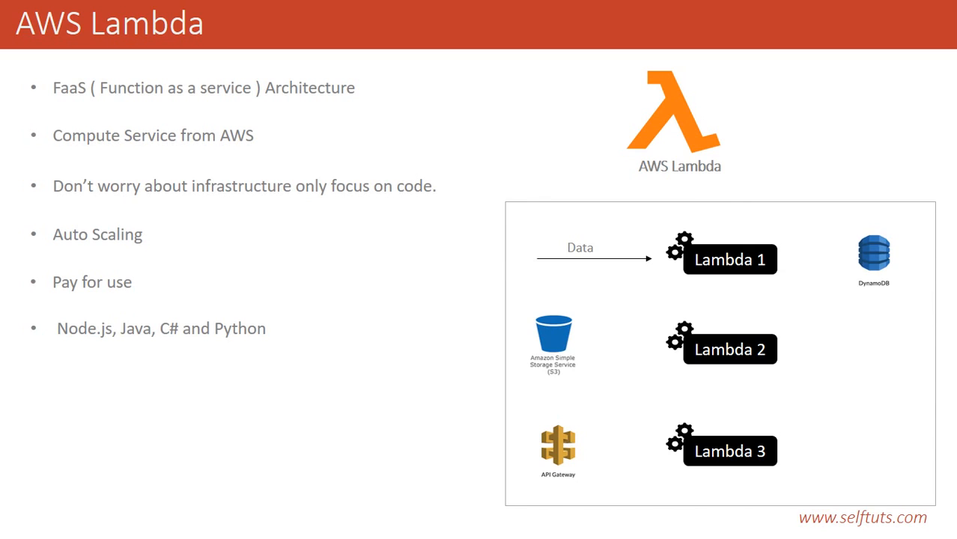